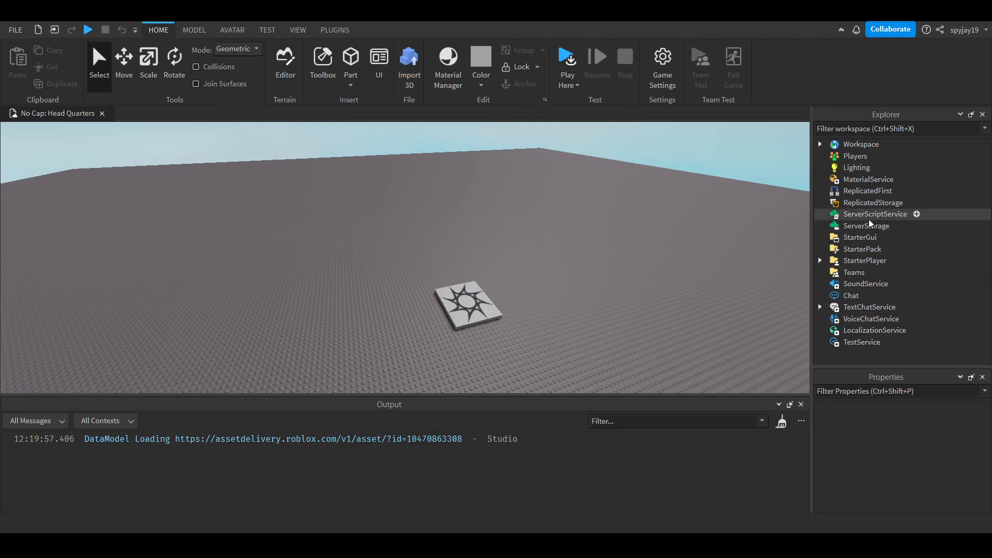
- Create a server script named NumberScript under ServerScriptService and begin a math call
left_click(875, 214)
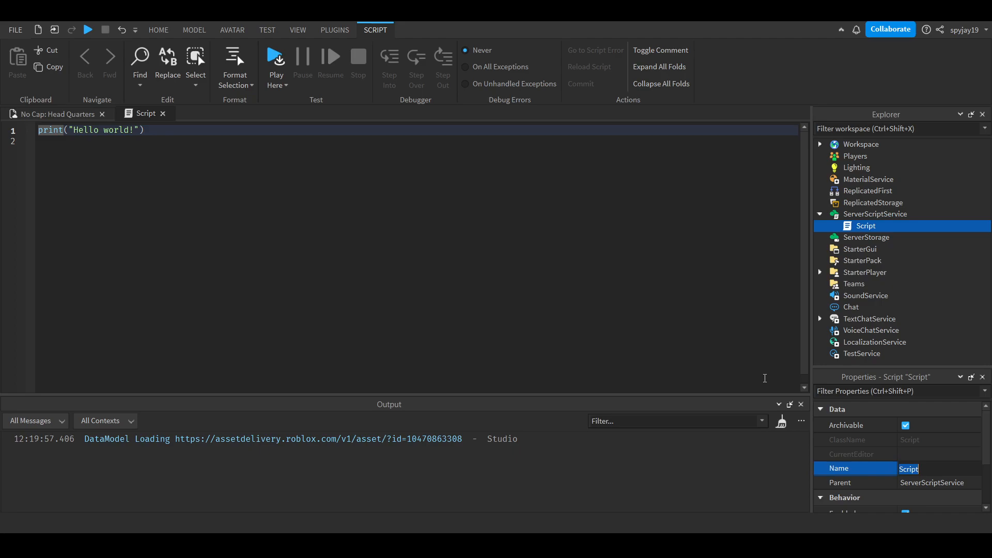
type("NumberSc")
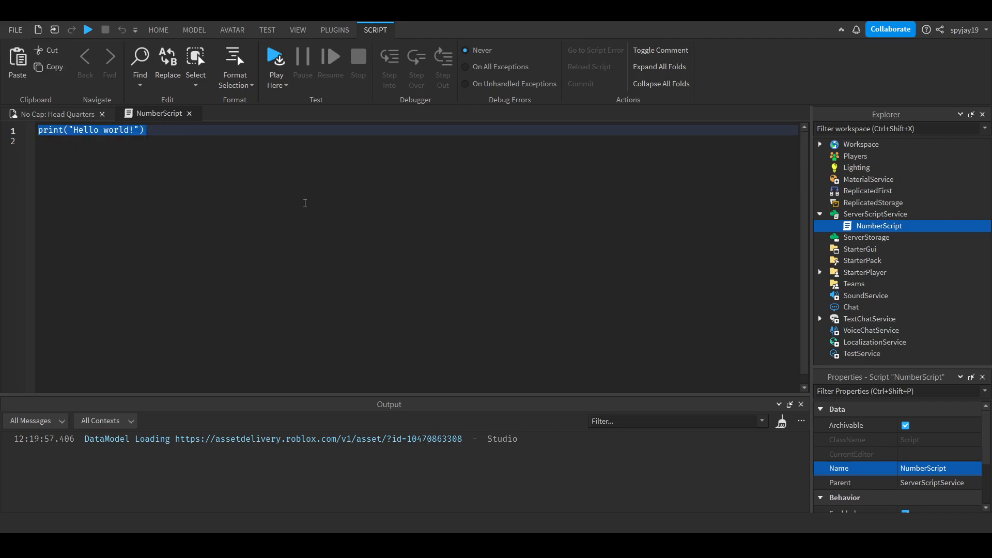
type("math.r")
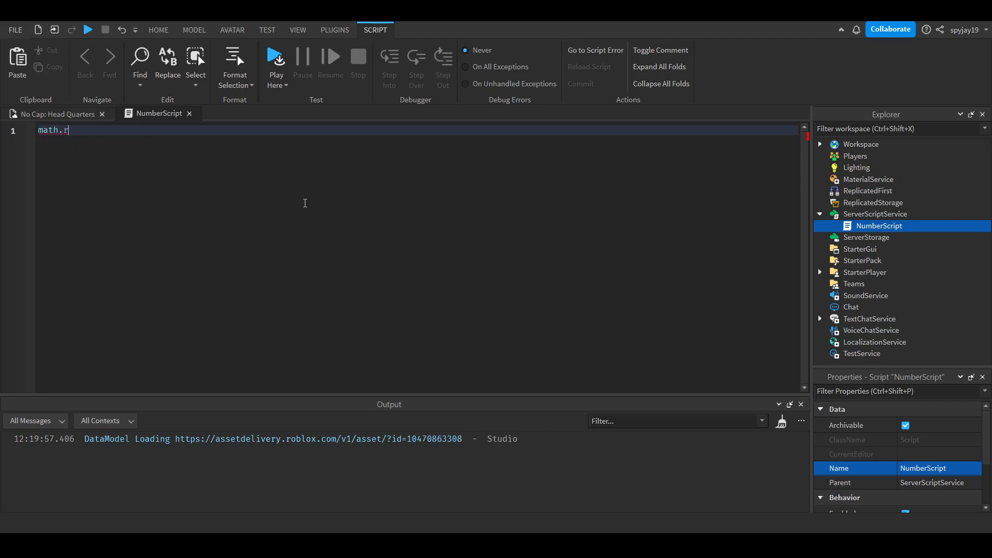
- Write a math.random call with a corrected range ending at 15
type("andom()")
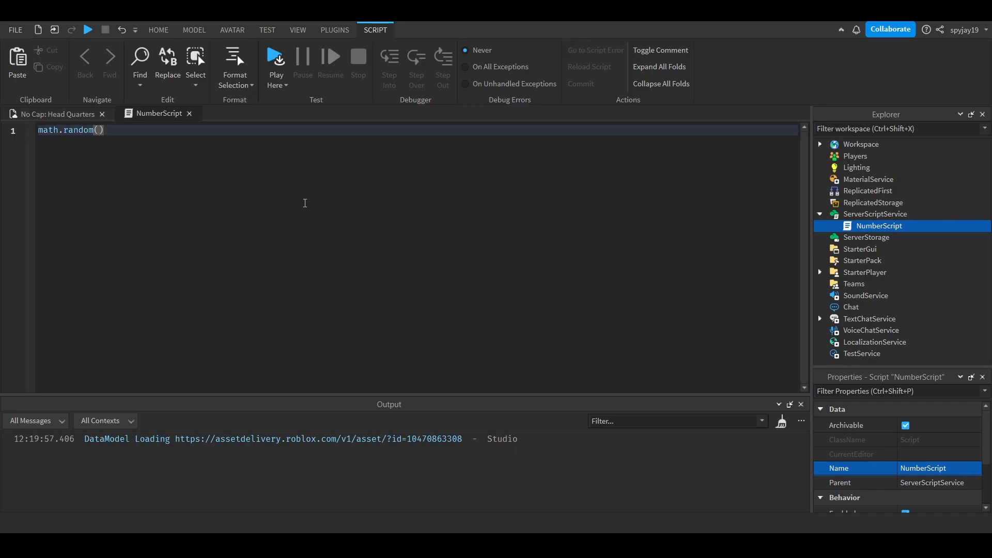
mouse_move(215, 210)
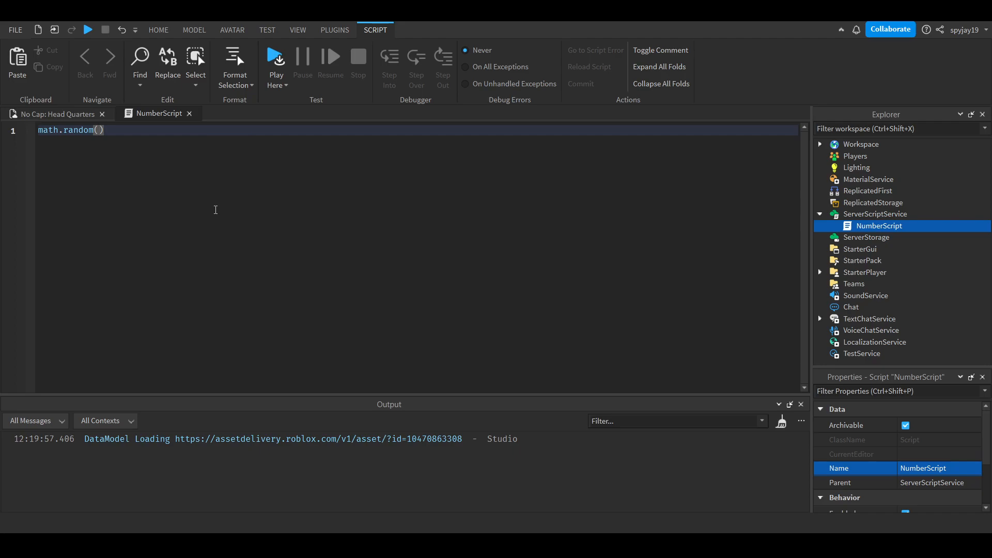
type("2")
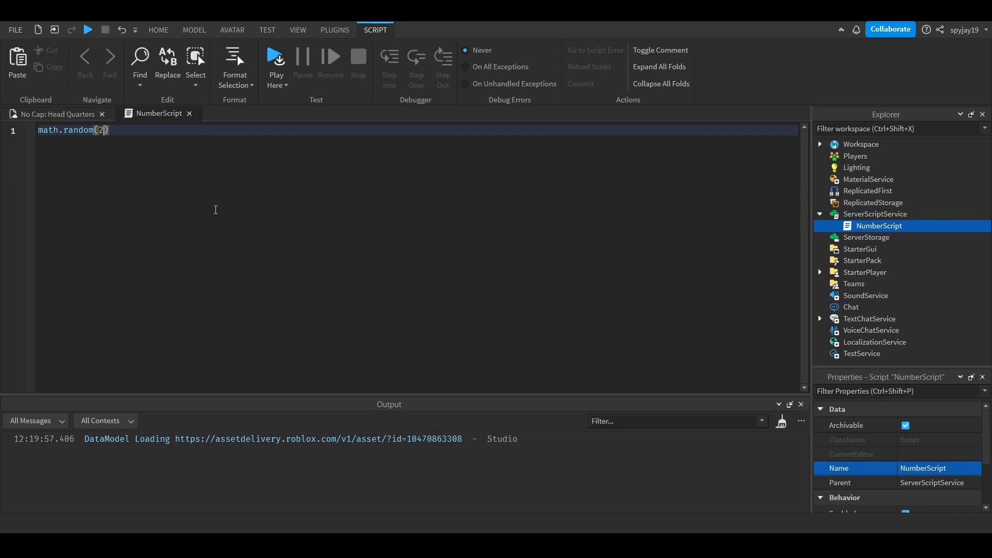
key("Backspace")
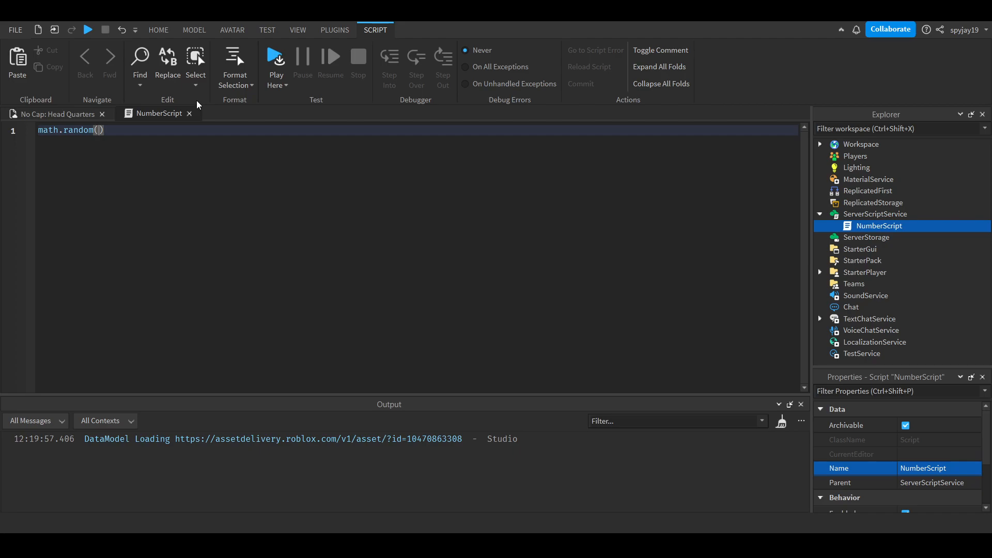
type("10")
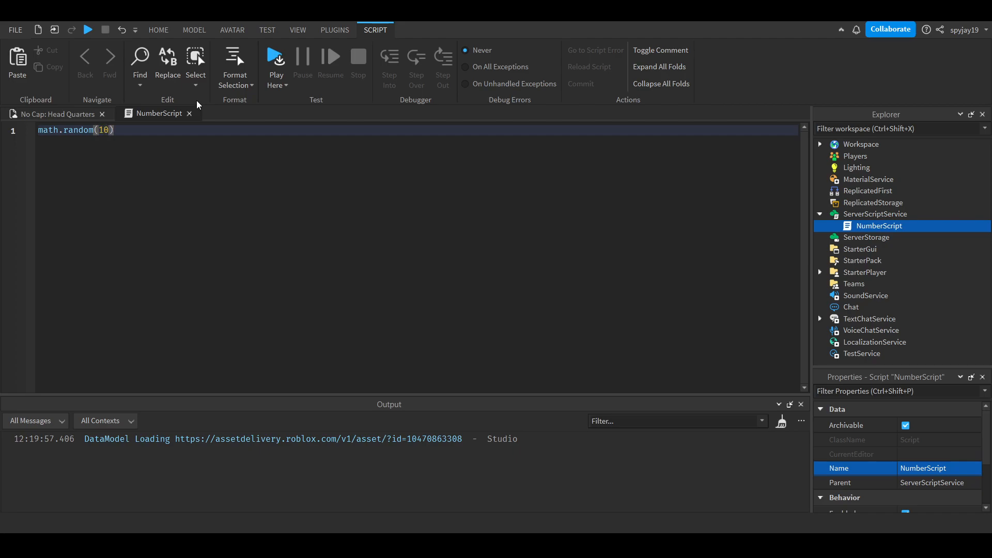
type(",15")
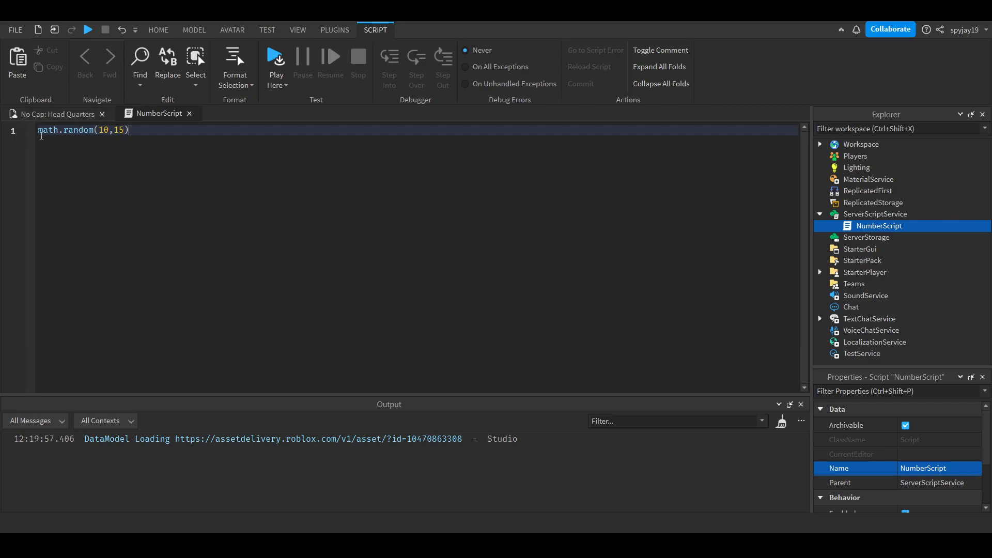
- Rewrite the line as print(math.random(1,15)) and return to the 3D view
type("print(math.")
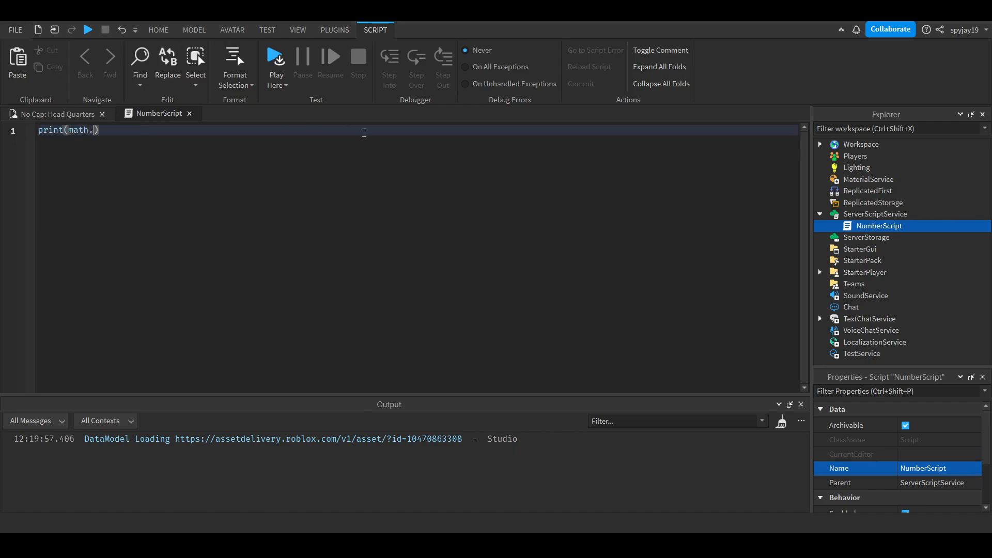
type("random(1,")
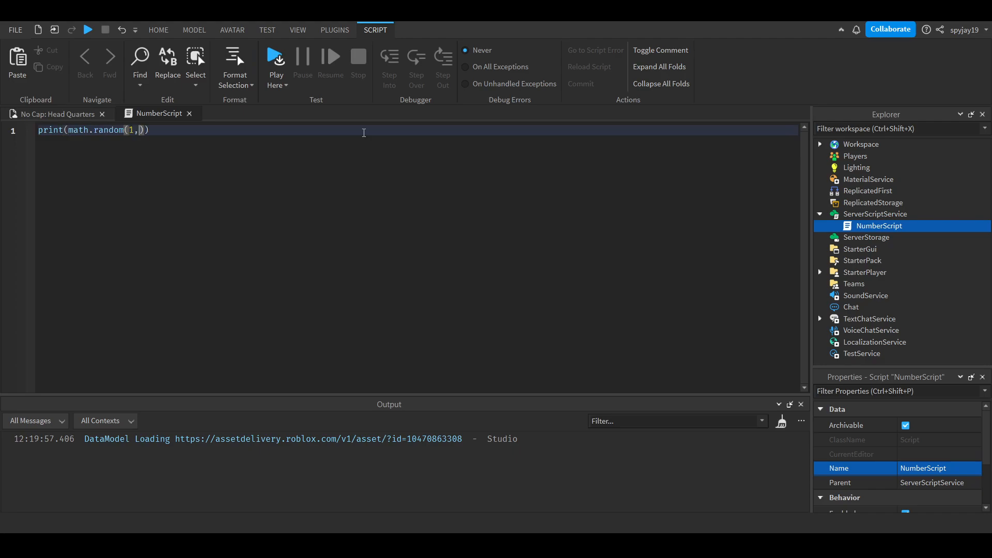
type("15")
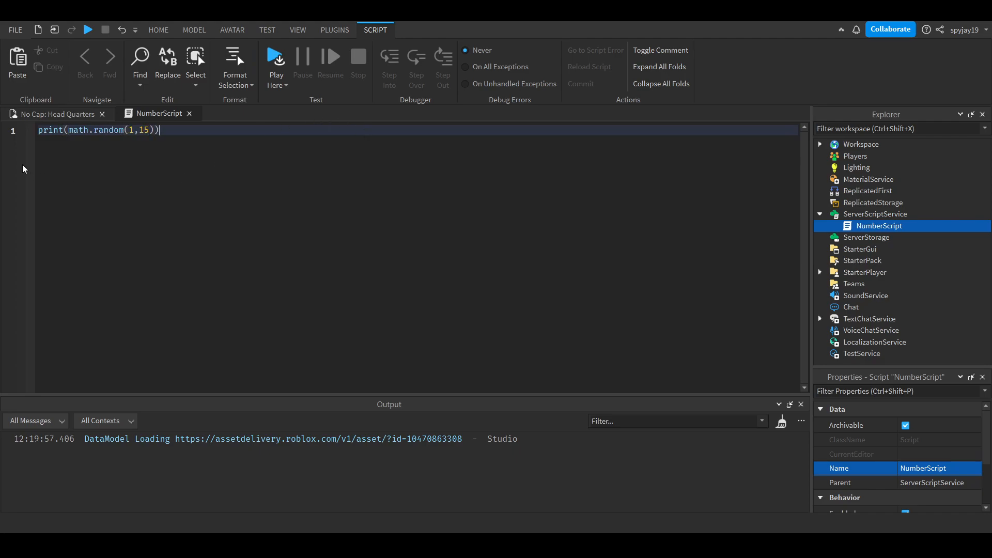
left_click(158, 30)
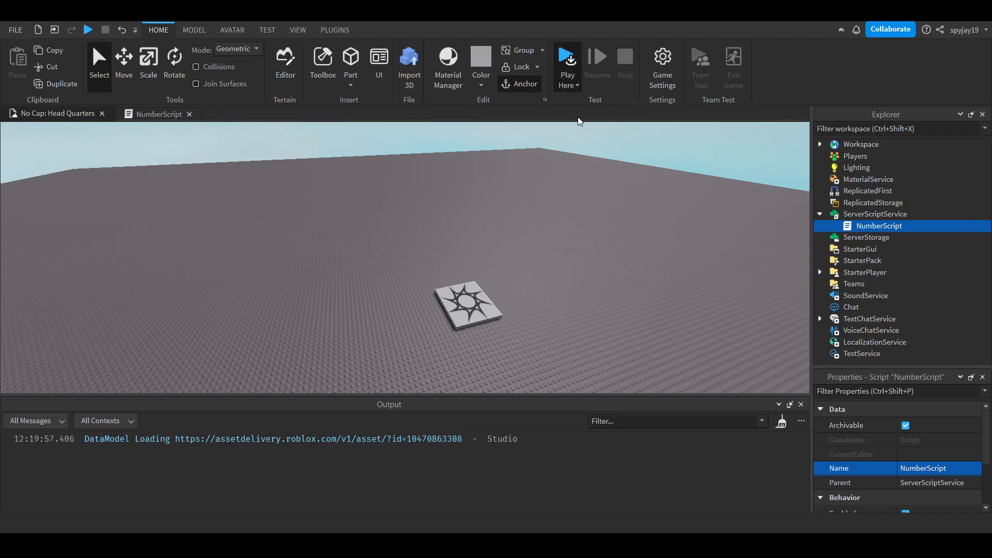
- Play the game to see the random number printed, then stop the run
left_click(566, 57)
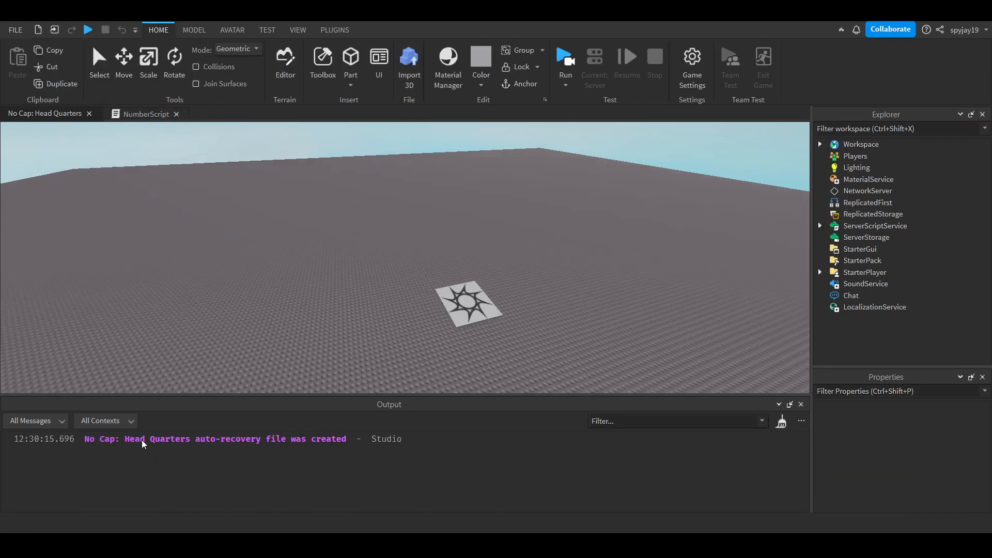
left_click(564, 57)
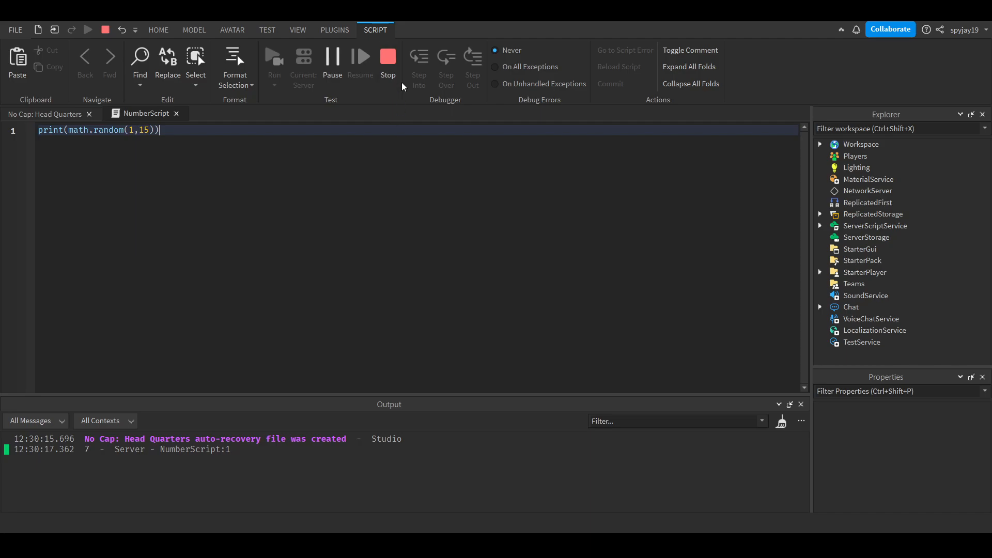
left_click(879, 226)
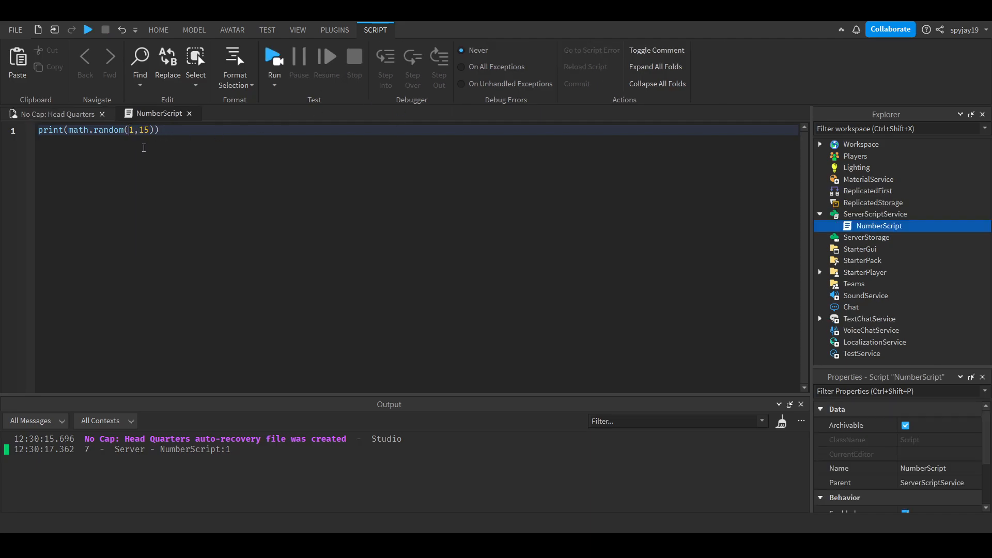
- Change the range to math.random(-1,-15) and run again, producing an error
type("-1,-15")
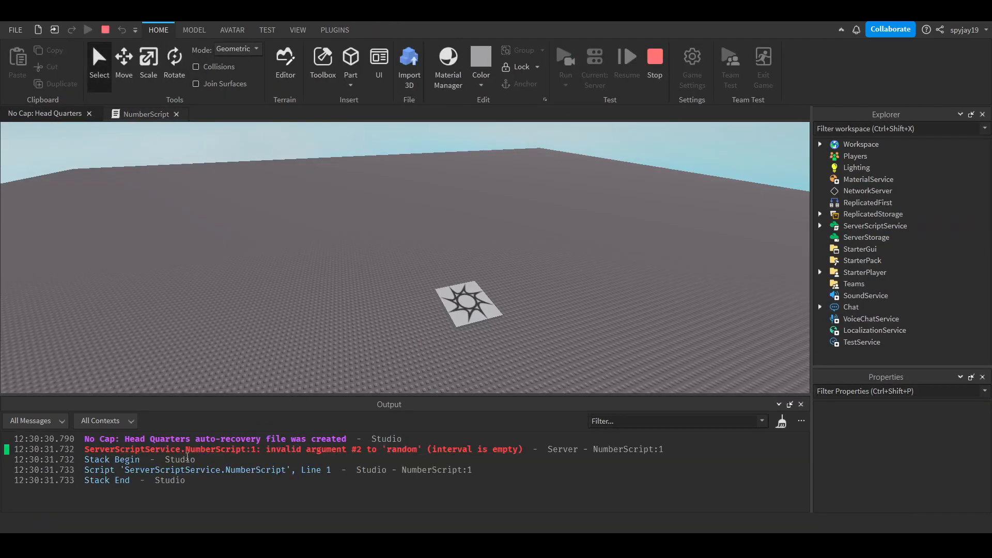
left_click(146, 114)
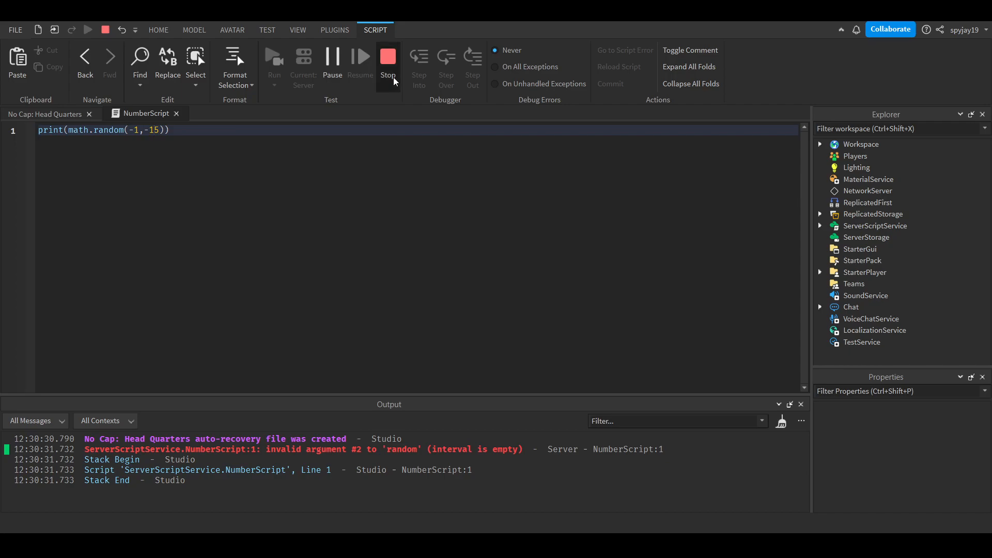
- Stop the run, change the call to math.random(10,15), and return to the 3D view
left_click(387, 56)
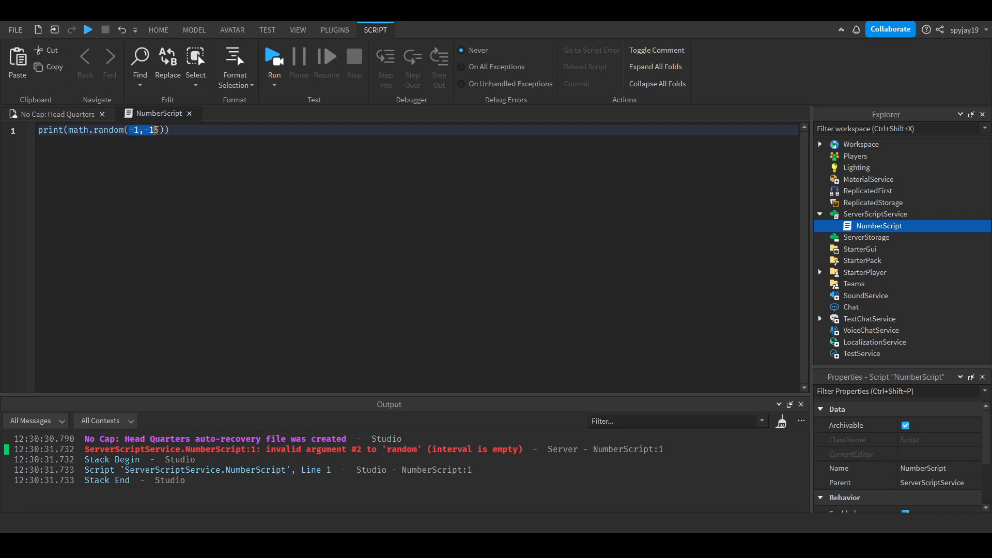
type("10,")
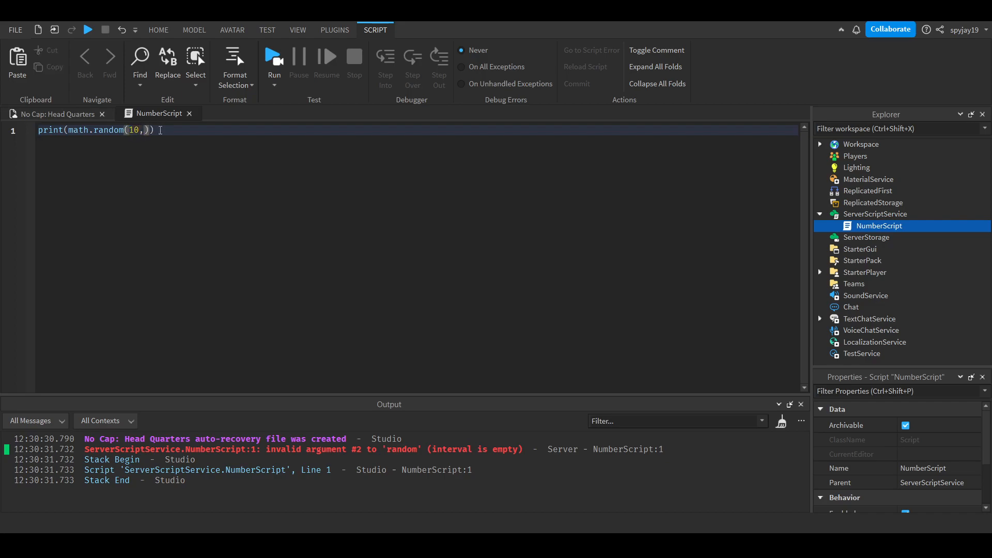
type("15")
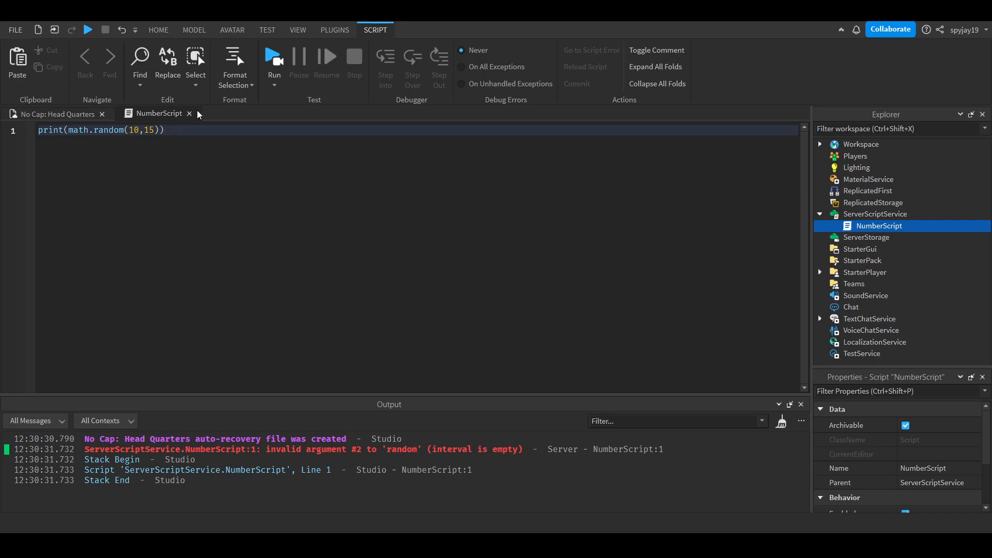
left_click(189, 114)
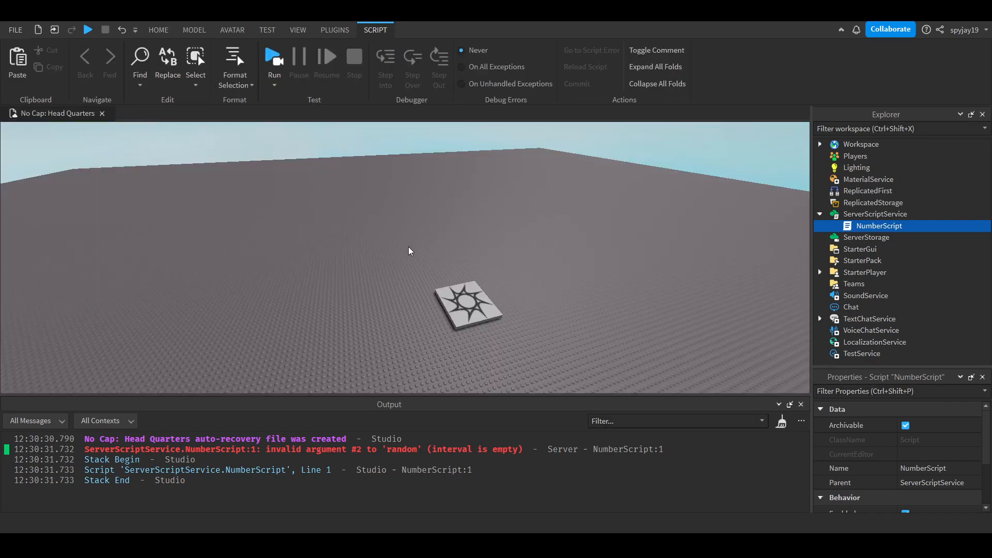
mouse_move(87, 156)
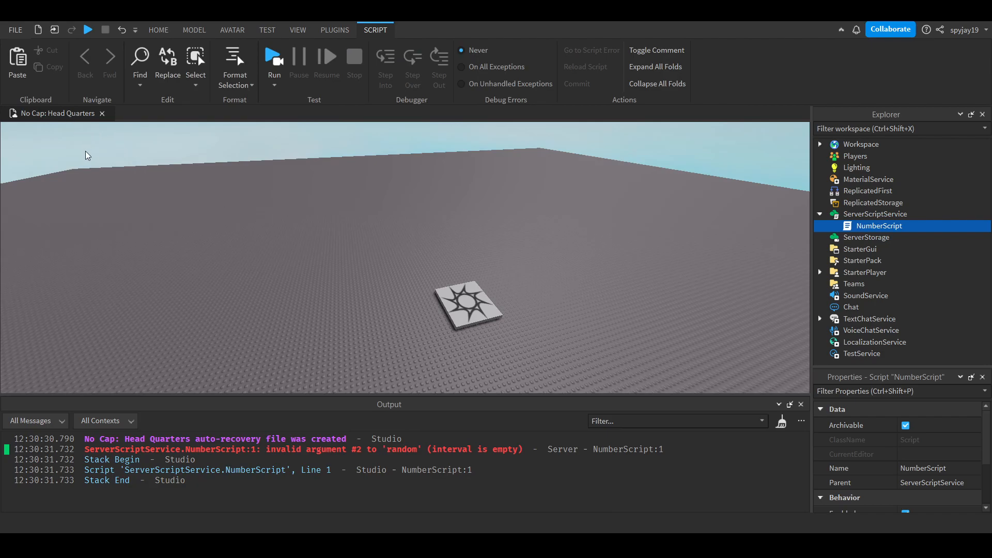
- Start a local numbers table declaration in NumberScript
double_click(878, 225)
type("loc")
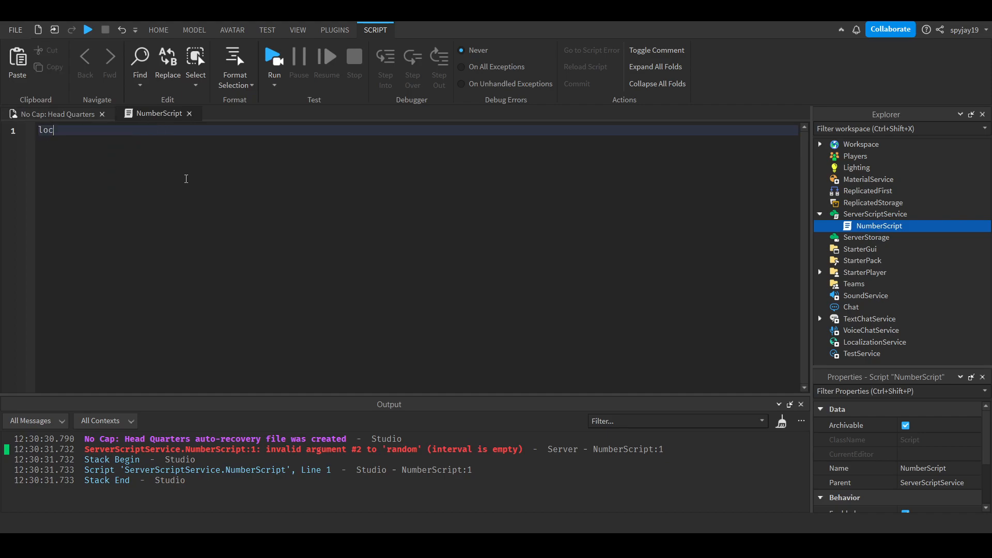
type("al")
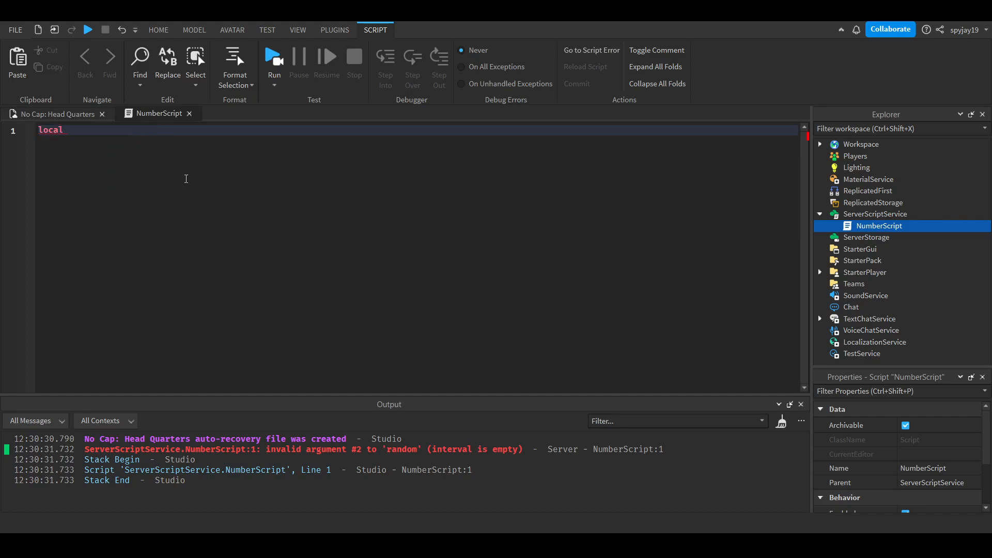
type("math")
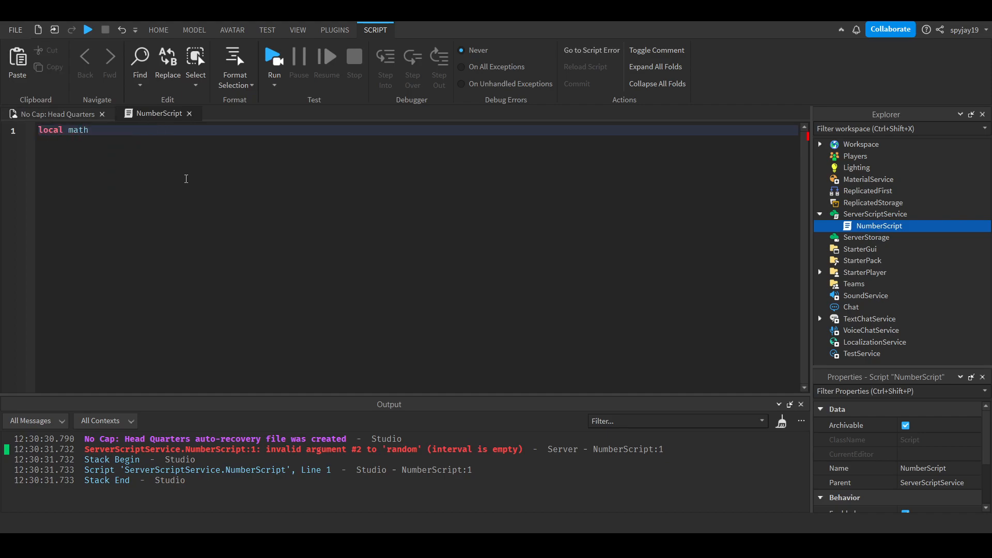
type("numbe")
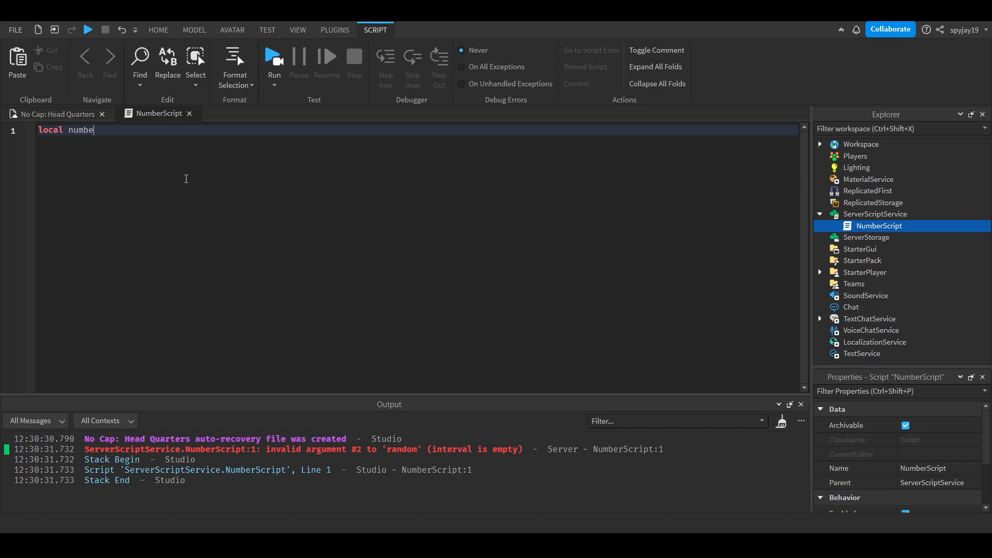
type("rs {")
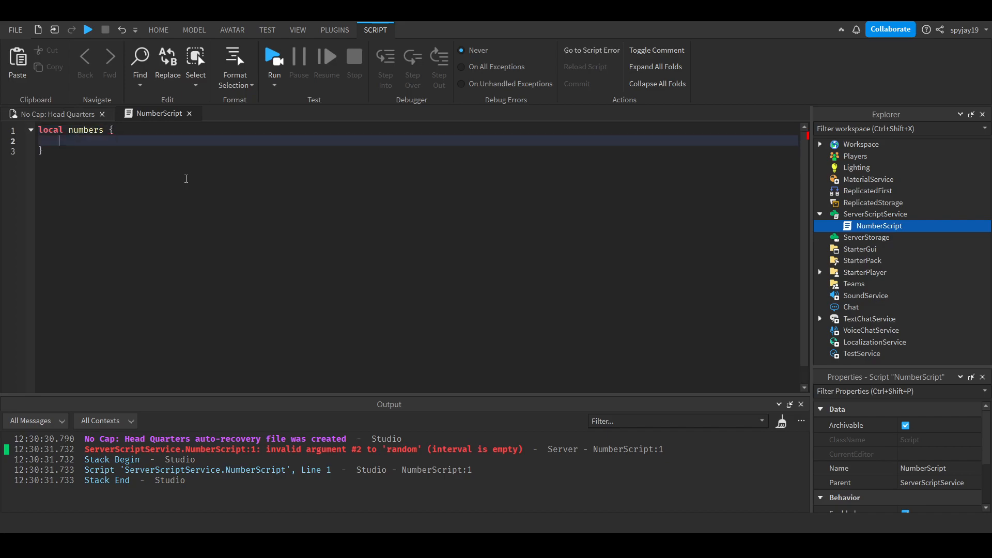
key("BackSpace")
type("=")
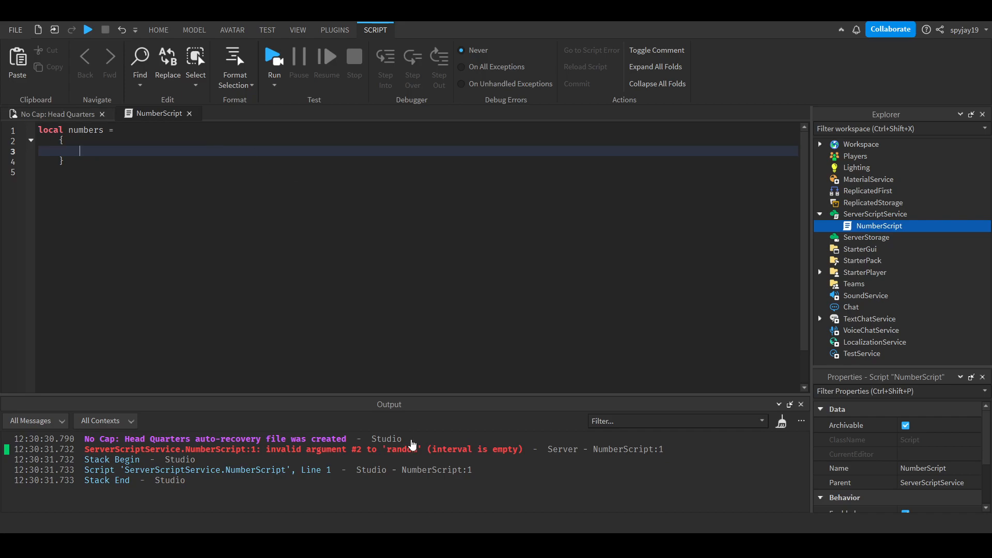
- Draft Fire and Ice entries with percentage values, settling Ice at 70%
type("Fire =")
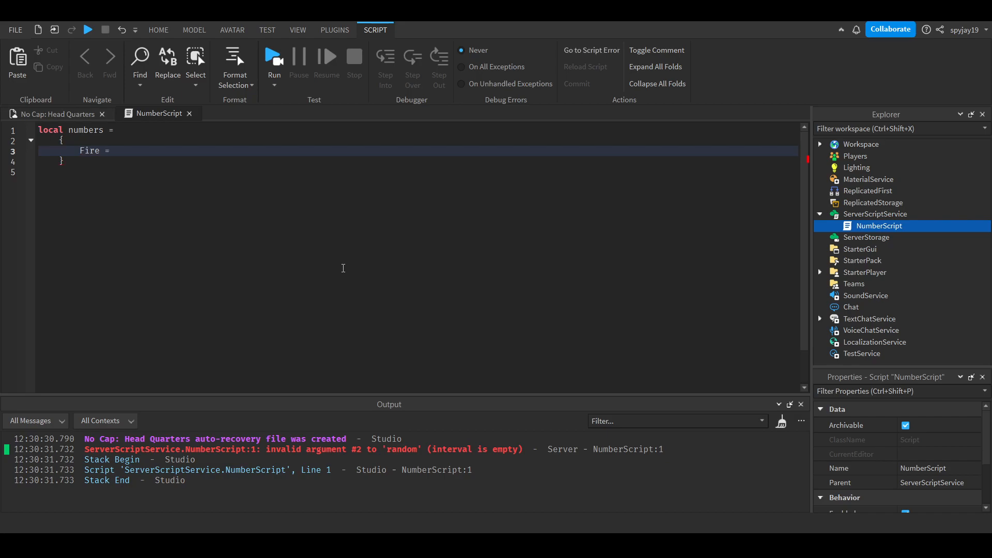
type("25")
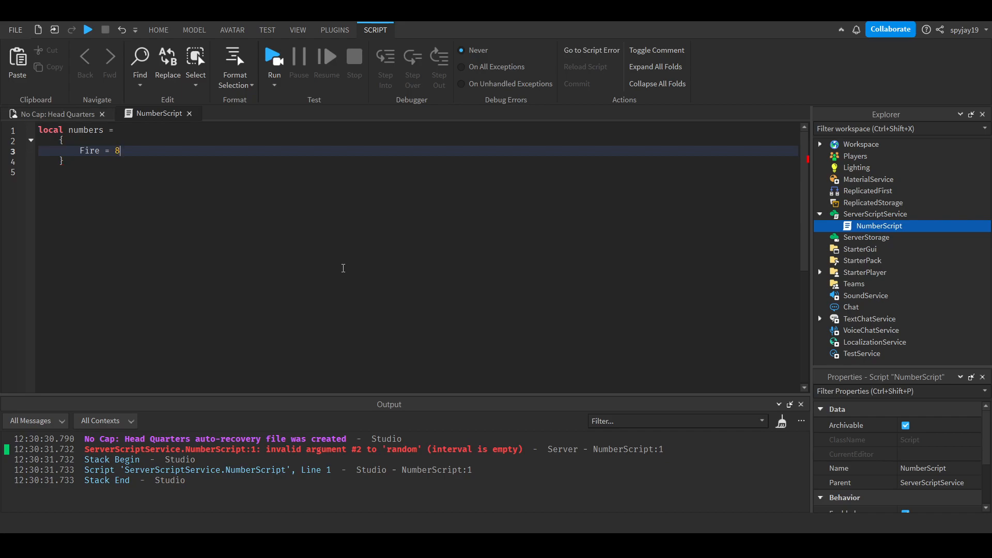
type("0%")
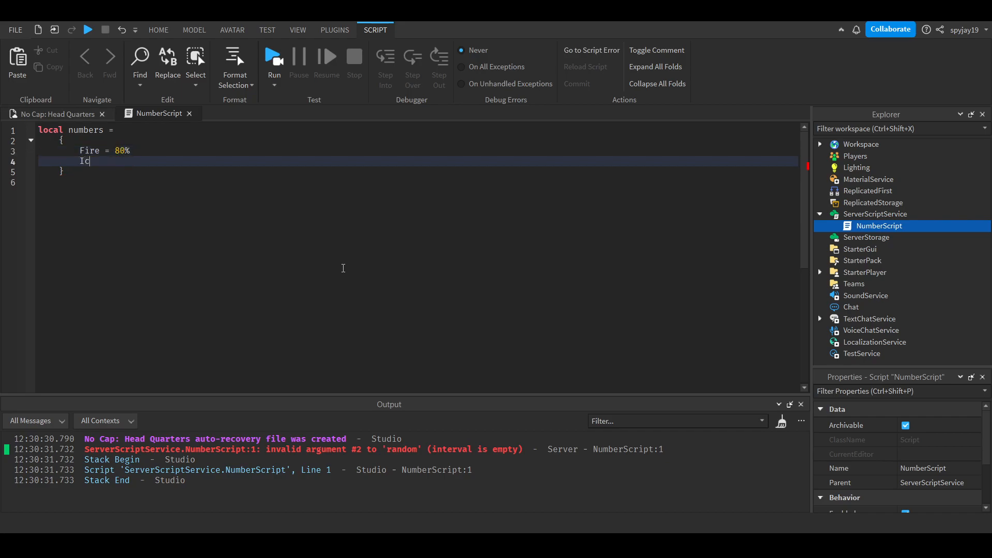
type("e = 50")
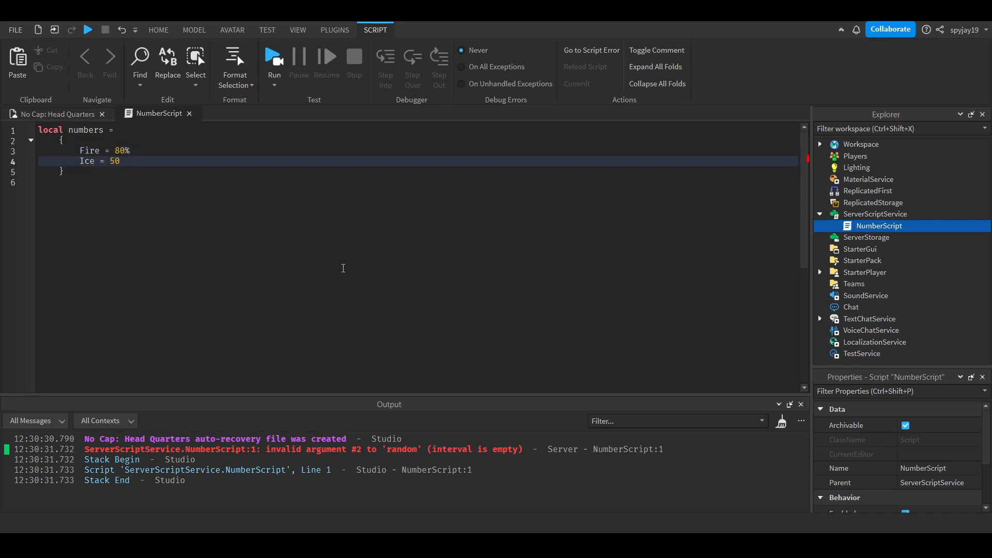
key("Backspace")
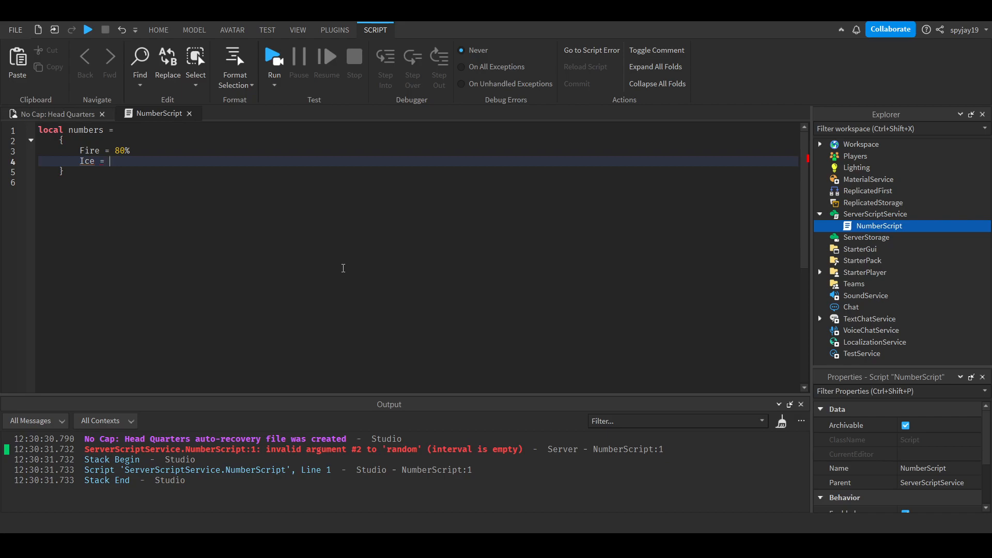
type("70")
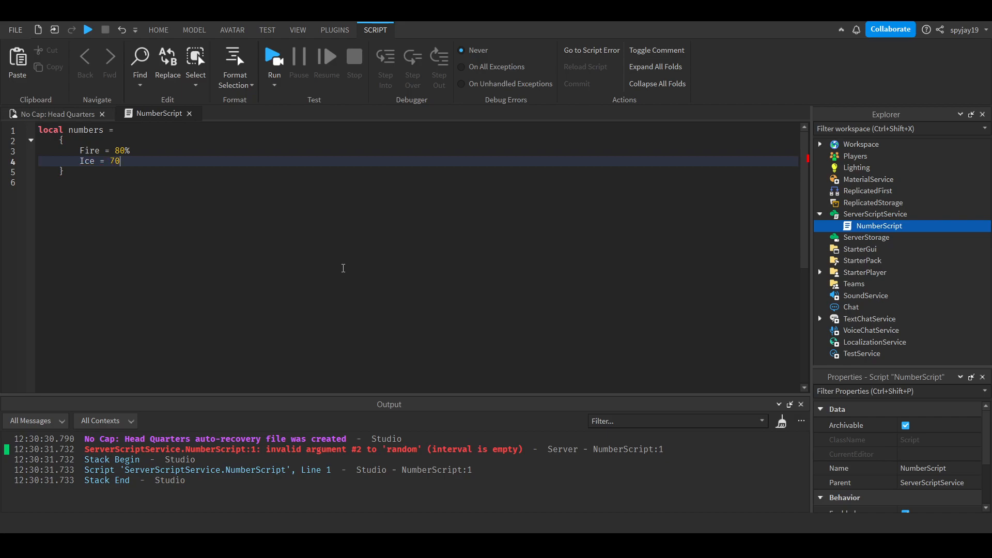
type("%;")
left_click(417, 150)
type(",")
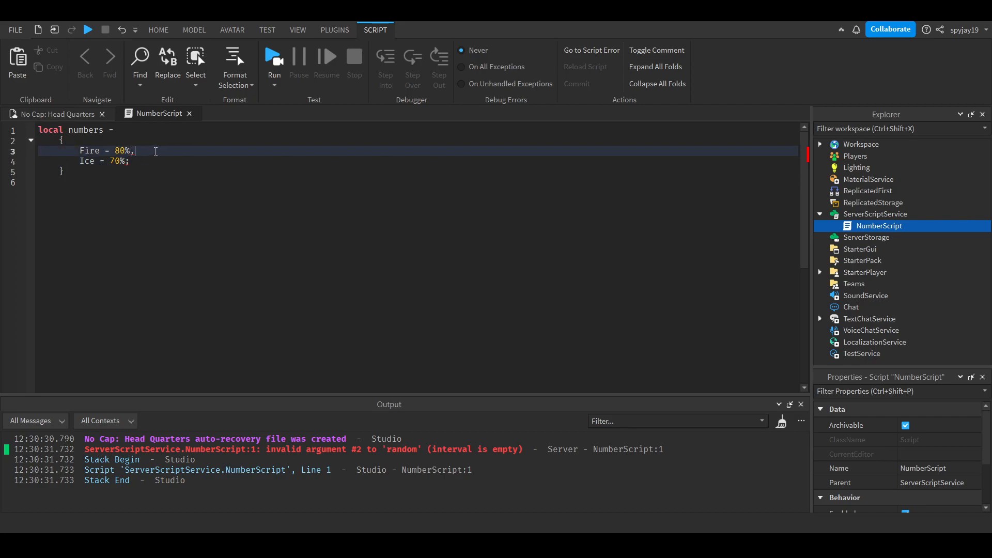
- Finalise Fire "80%", Ice "70%" and Darkness "10%" as quoted strings, then add tonumber()
key("Backspace")
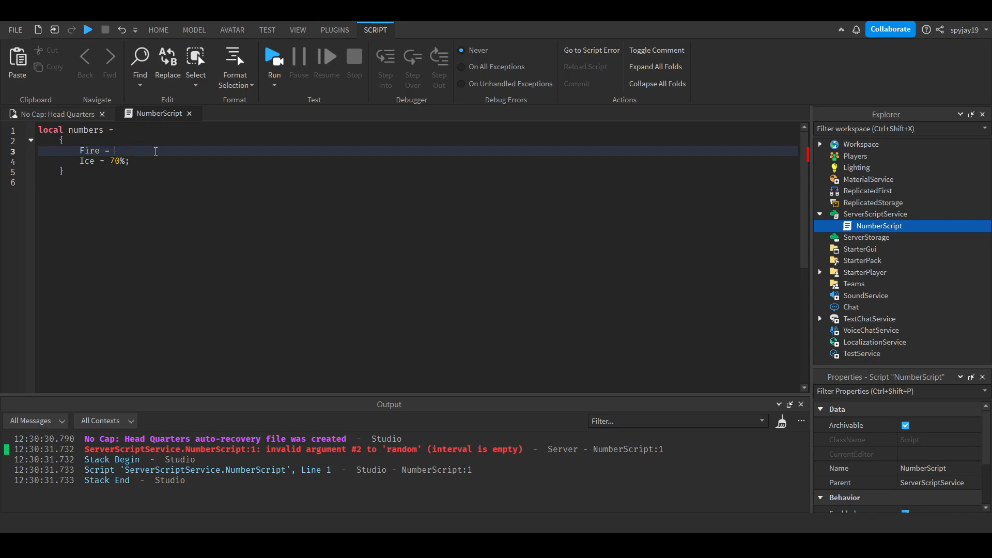
type("\"80%\"")
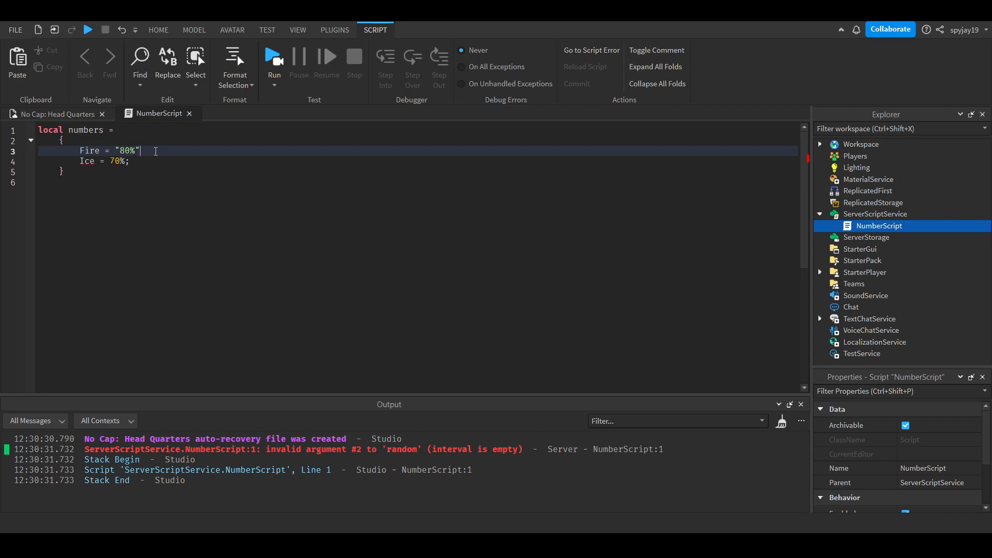
type(",")
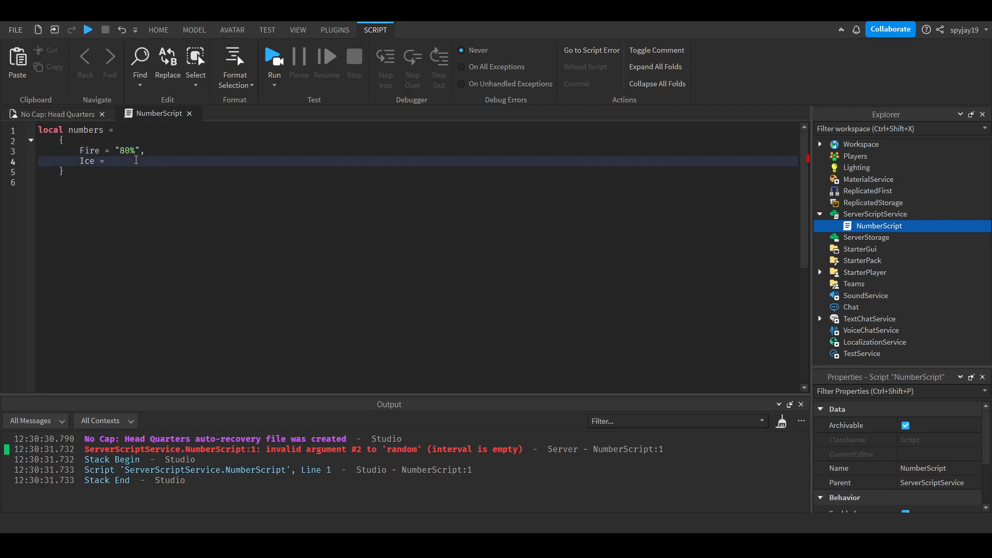
type("\"\"")
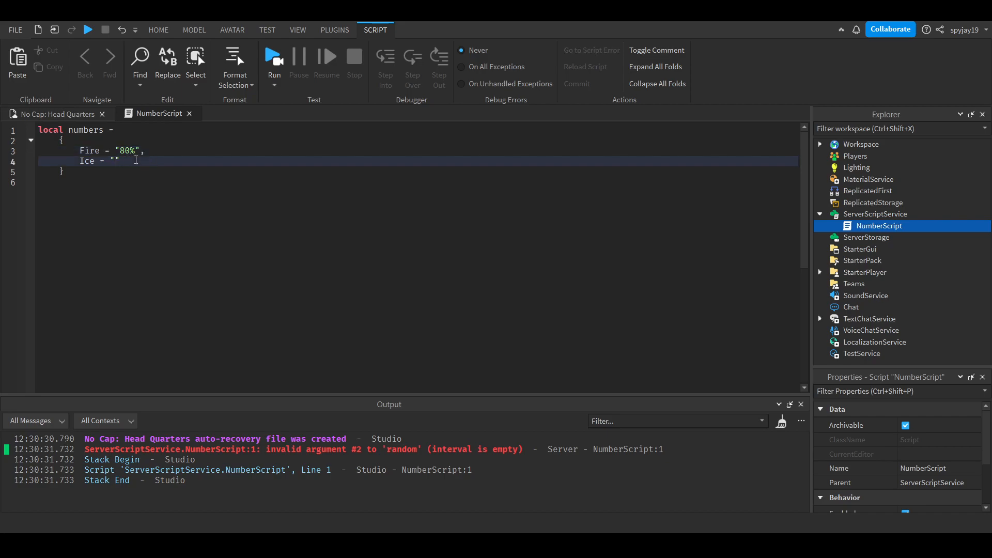
type("70%")
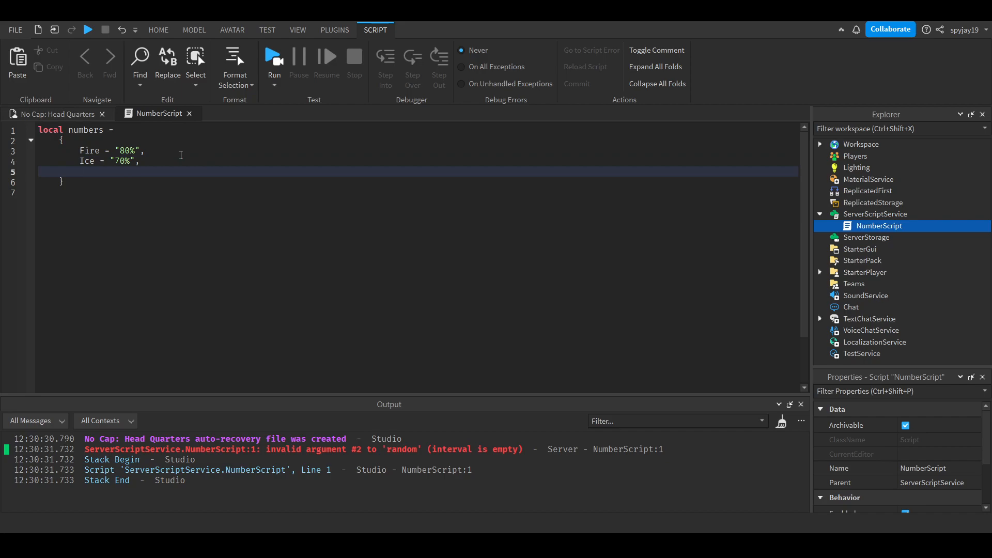
type("D")
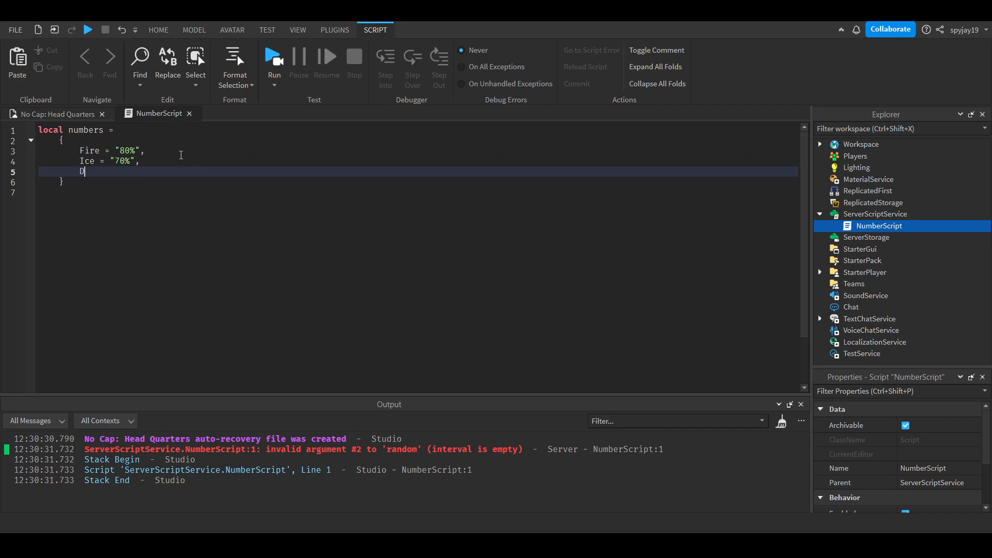
type("arkness = \"")
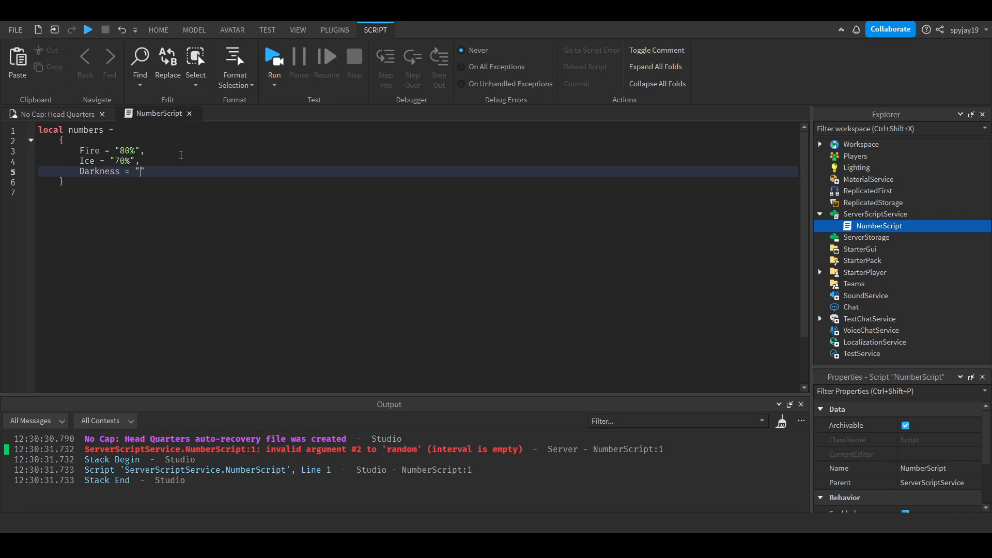
type("10%")
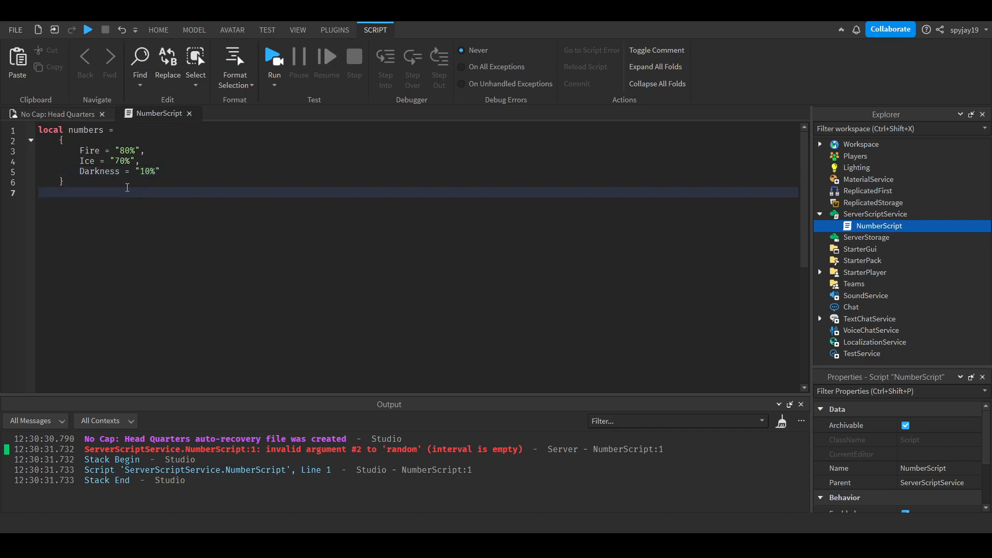
type("tonumber()")
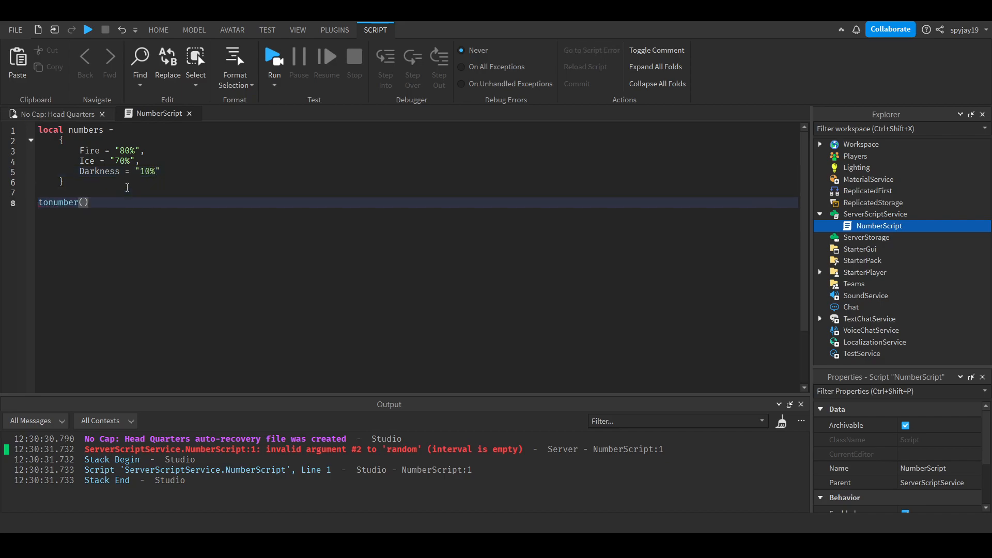
- Replace the tonumber line with math.random(10,100) below the numbers table
key("Backspace")
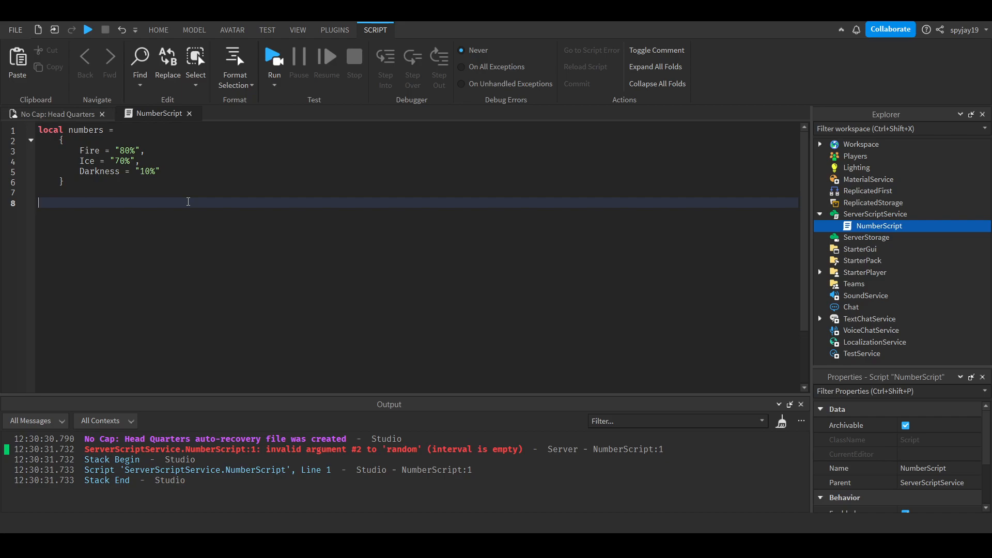
type("10/100")
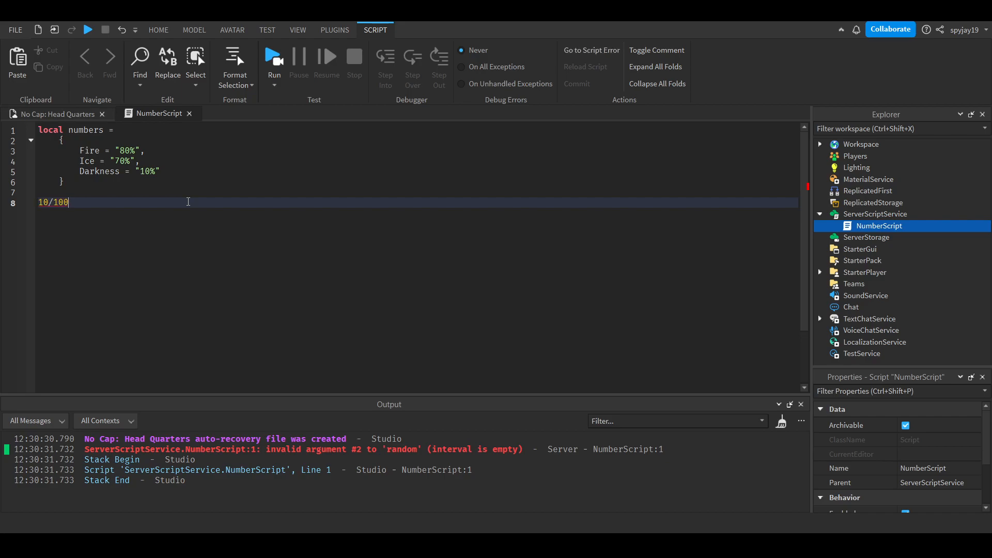
type("math.random(10,")
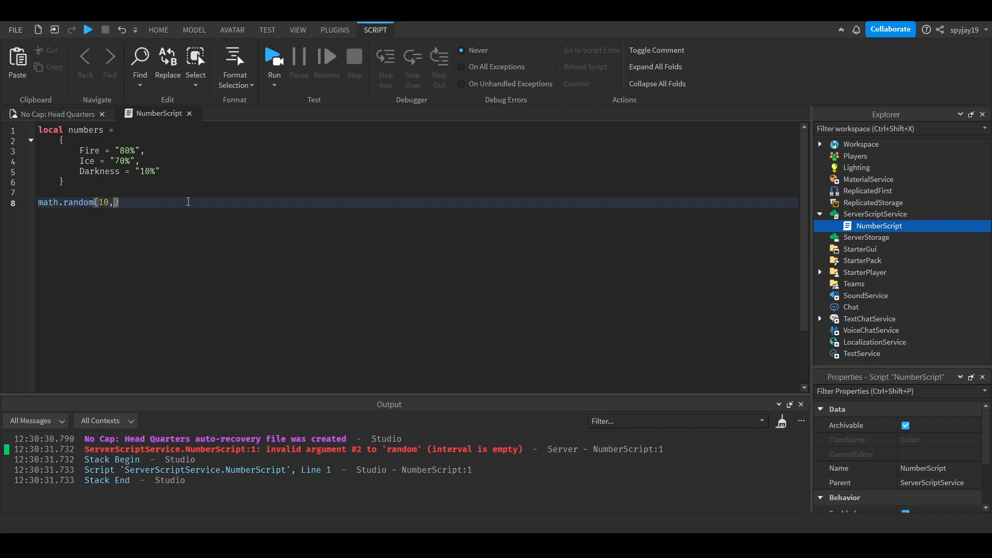
key("BackSpace")
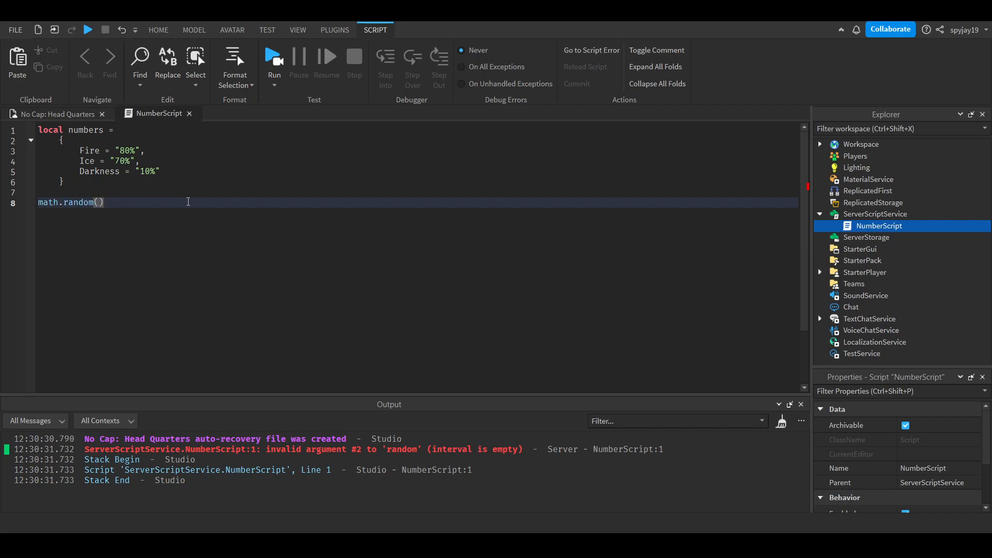
type("1,100")
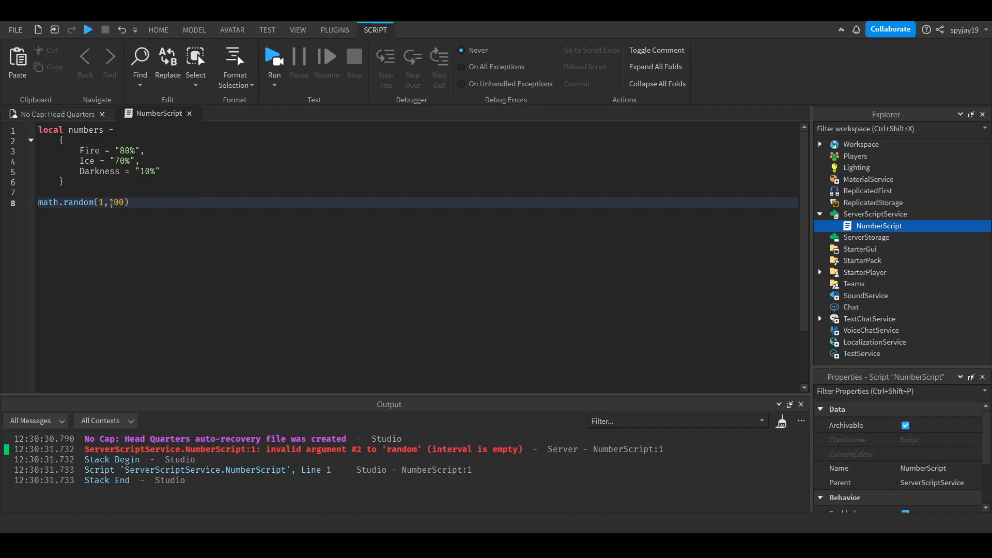
type("0")
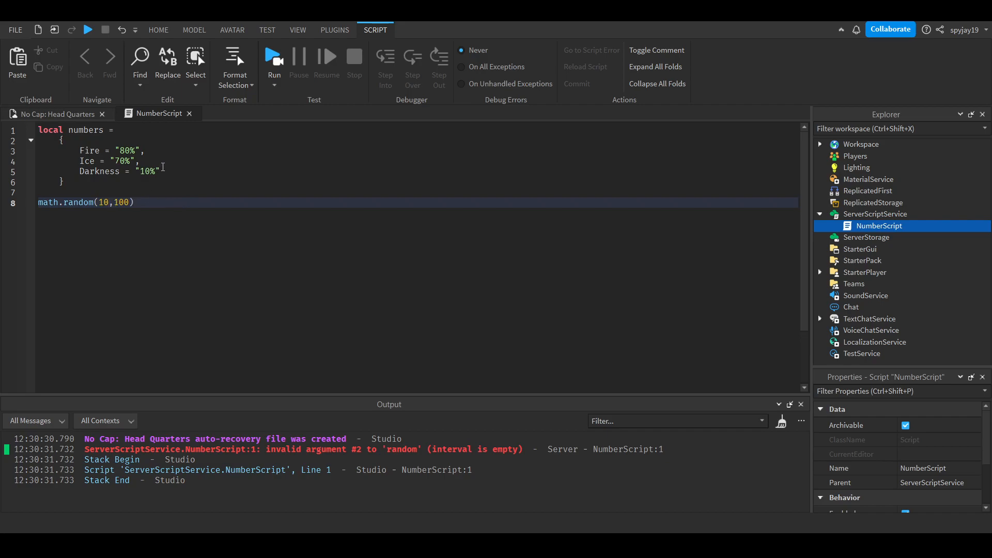
mouse_move(3, 214)
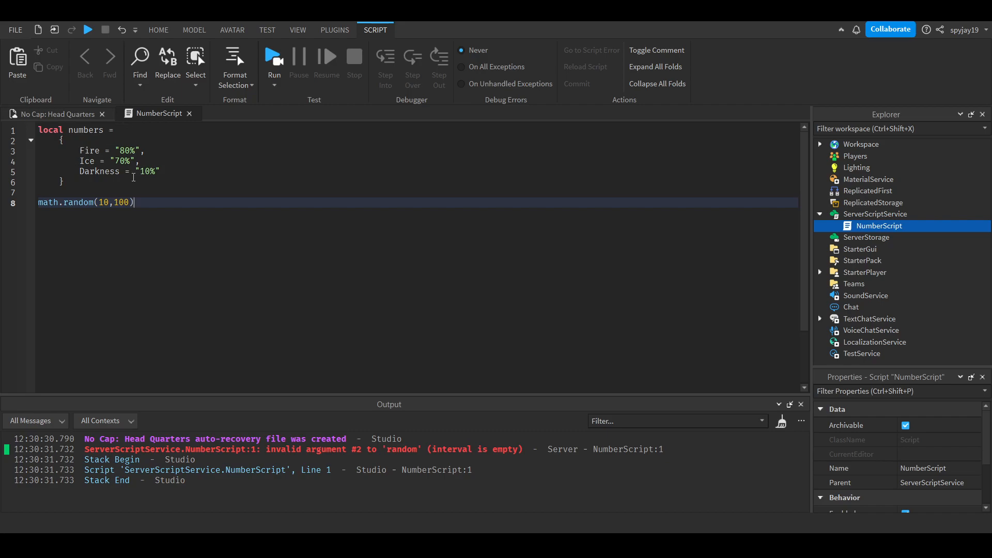
mouse_move(243, 194)
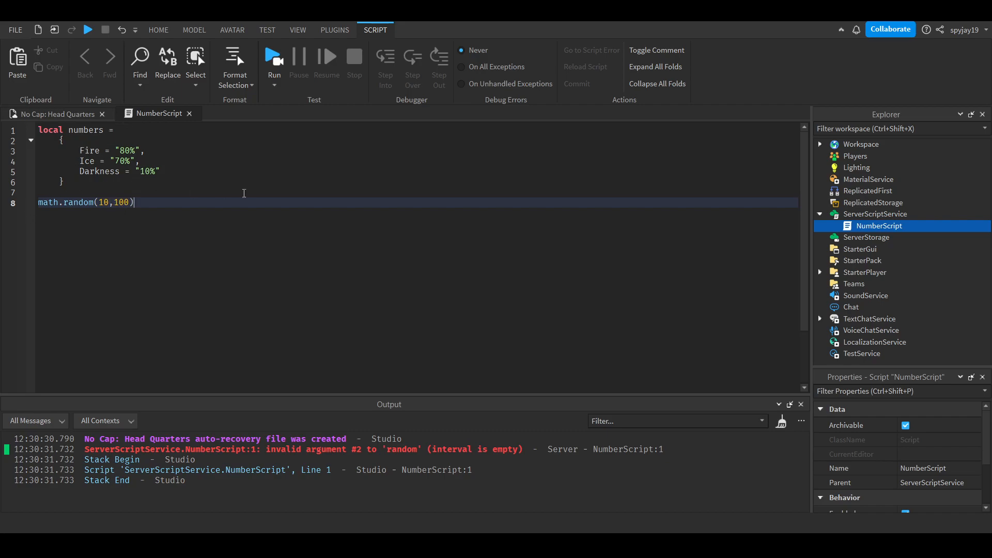
- Store the random call in 'local number =' and begin an 'if number' line
double_click(49, 202)
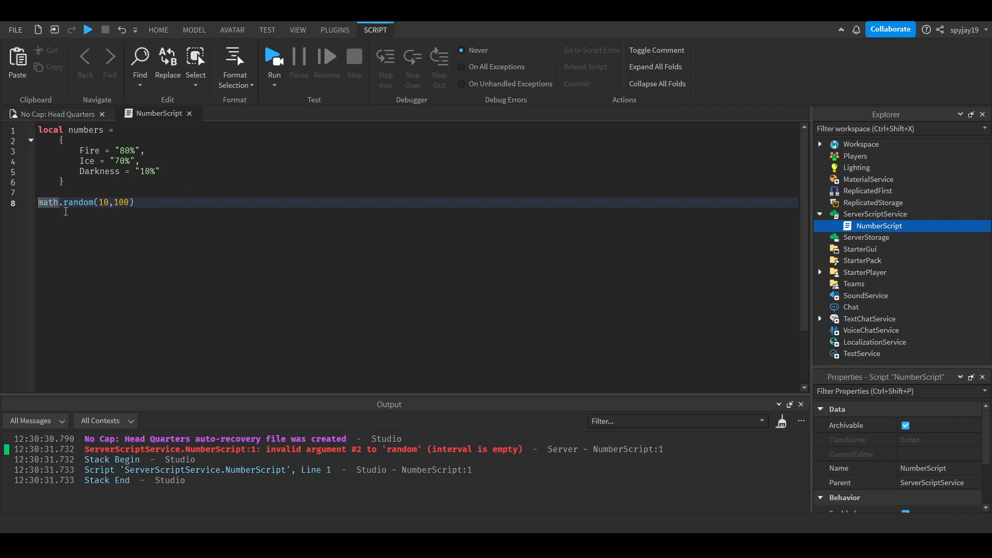
type("local numbe")
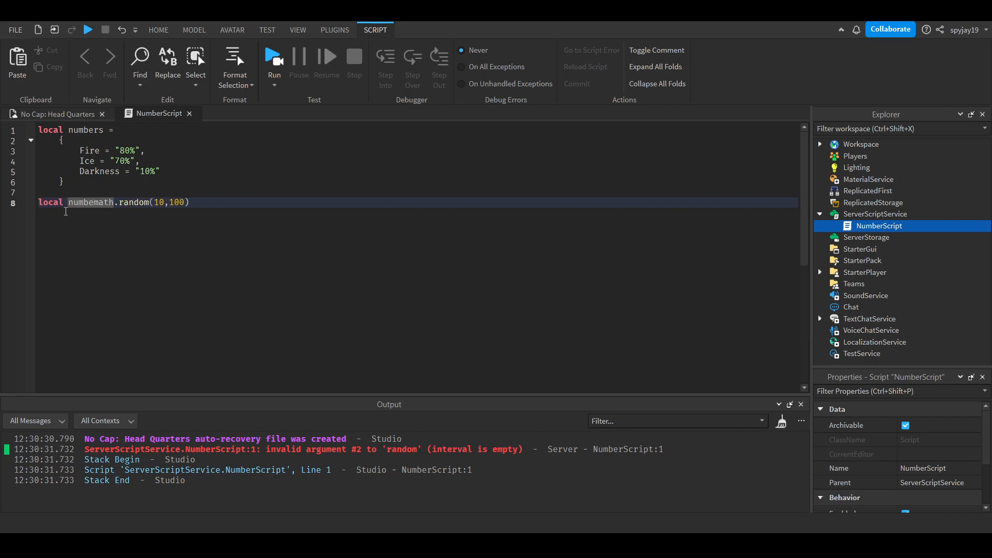
type("=")
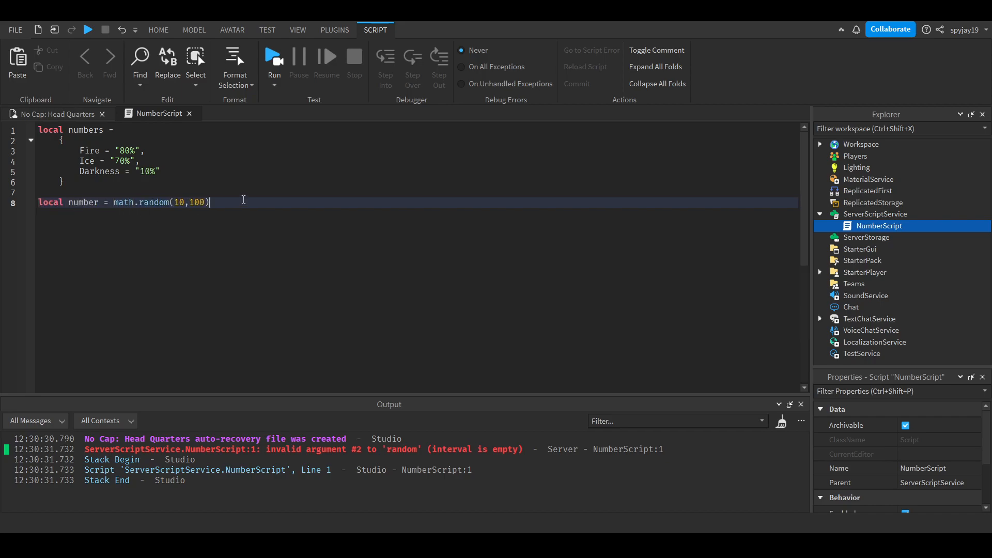
type("number")
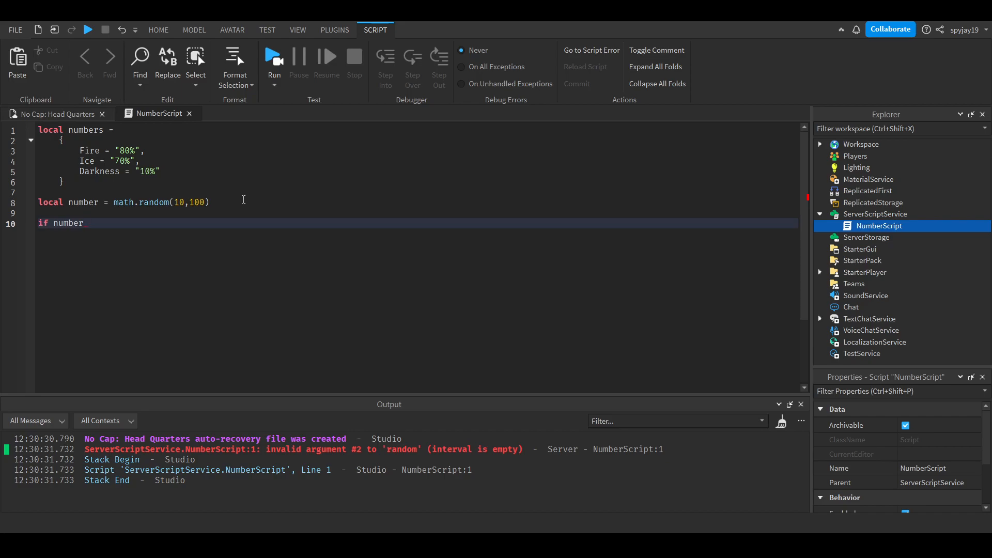
- Complete the condition as 'if number <= 10 then'
type(">=")
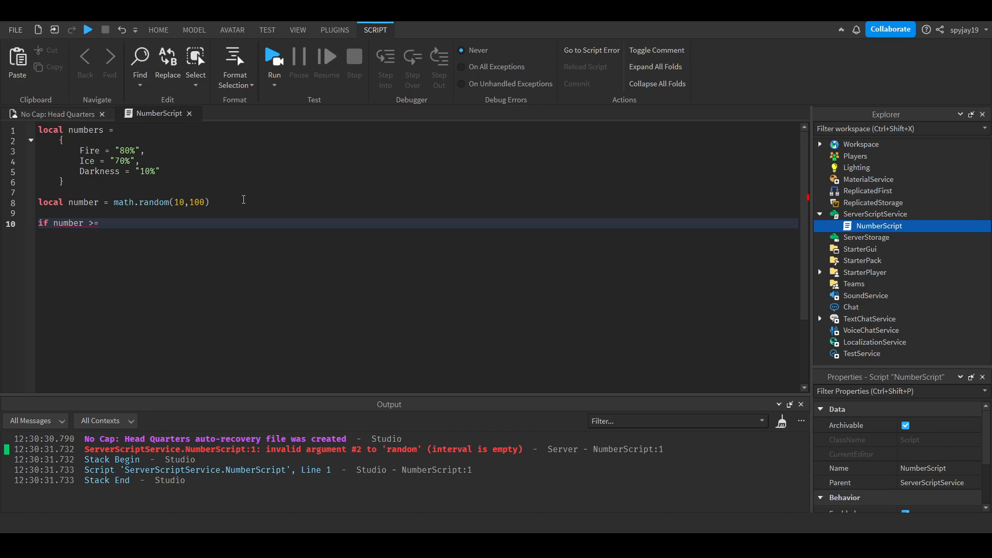
key("Backspace")
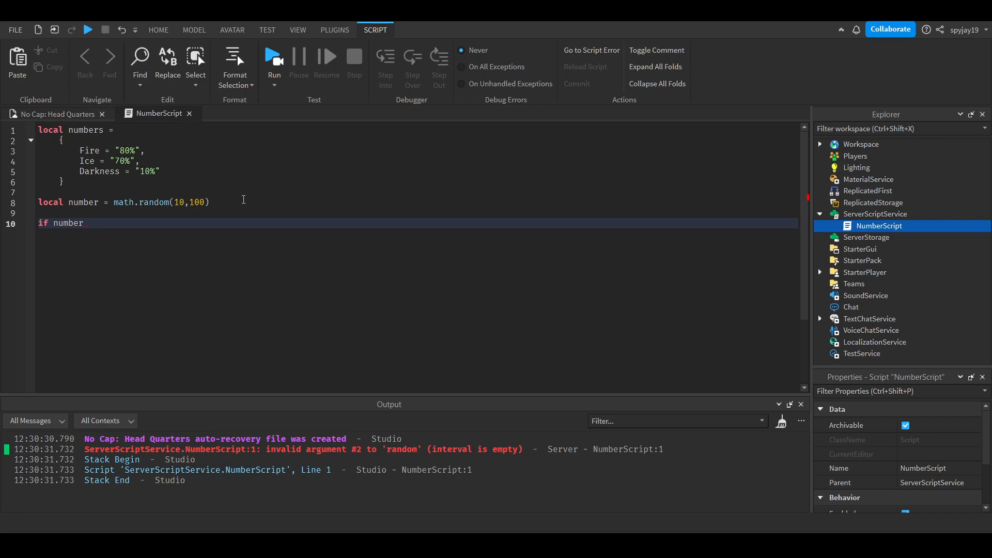
type("<=")
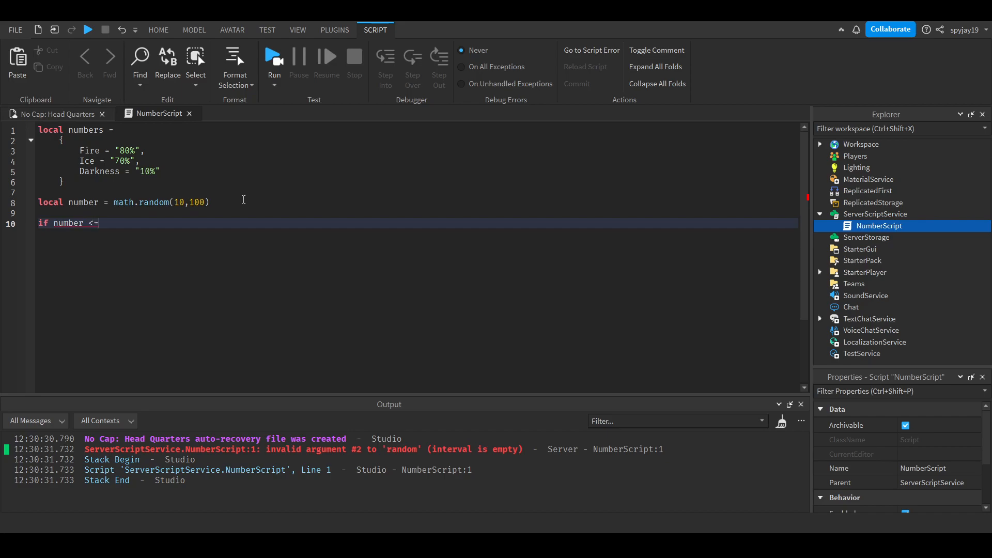
type("\" \"")
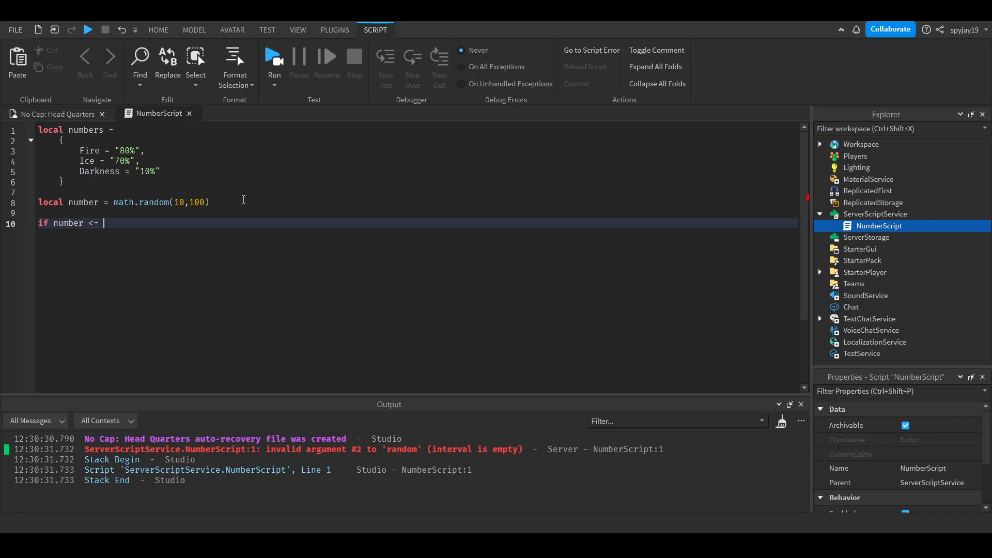
type("10 then")
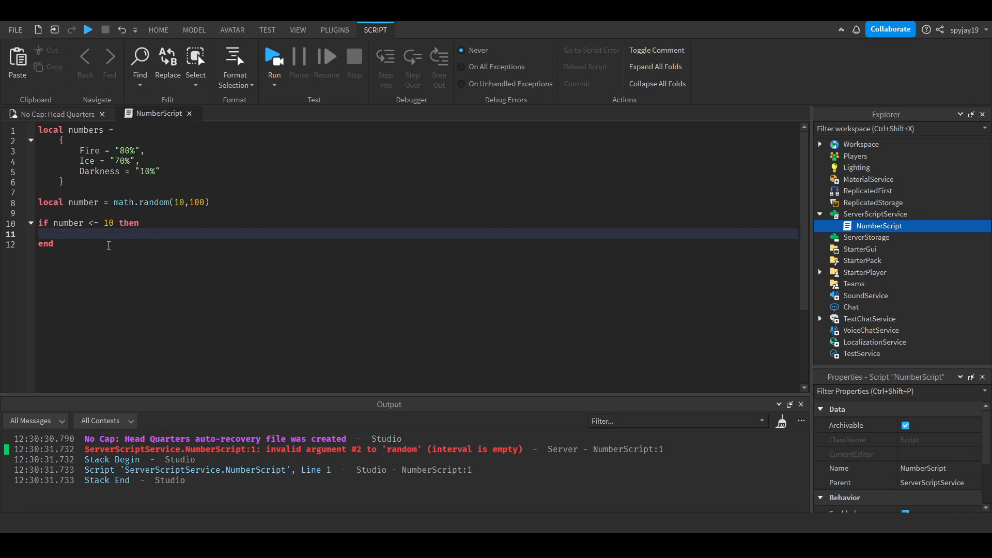
- Set darkness = true inside the if and add 'elseif number <= 70 then'
type("d")
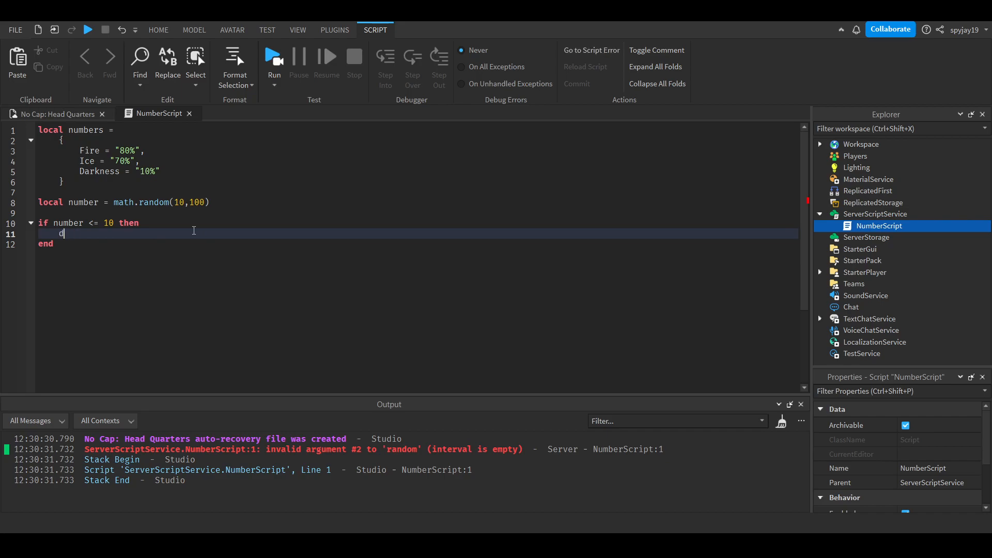
type("arkness =")
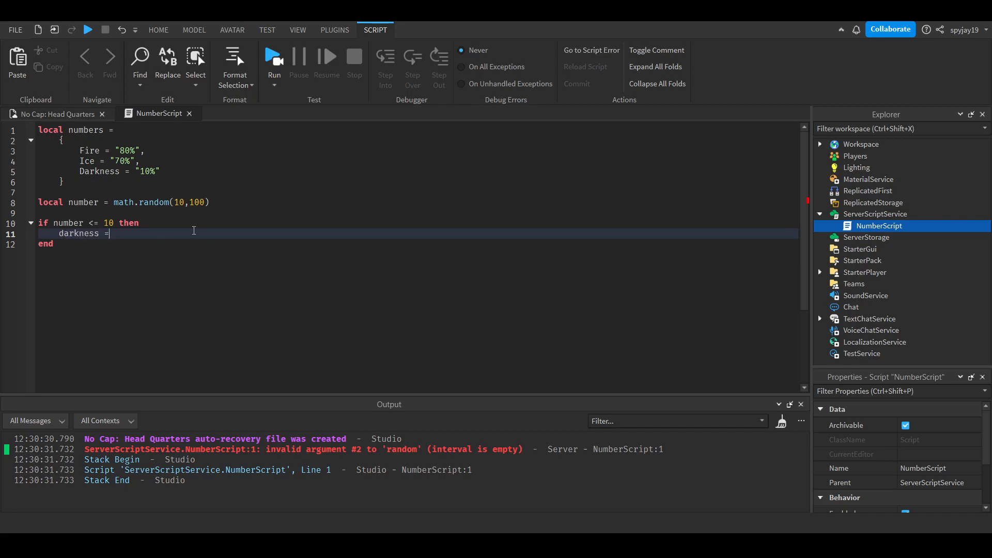
type("true")
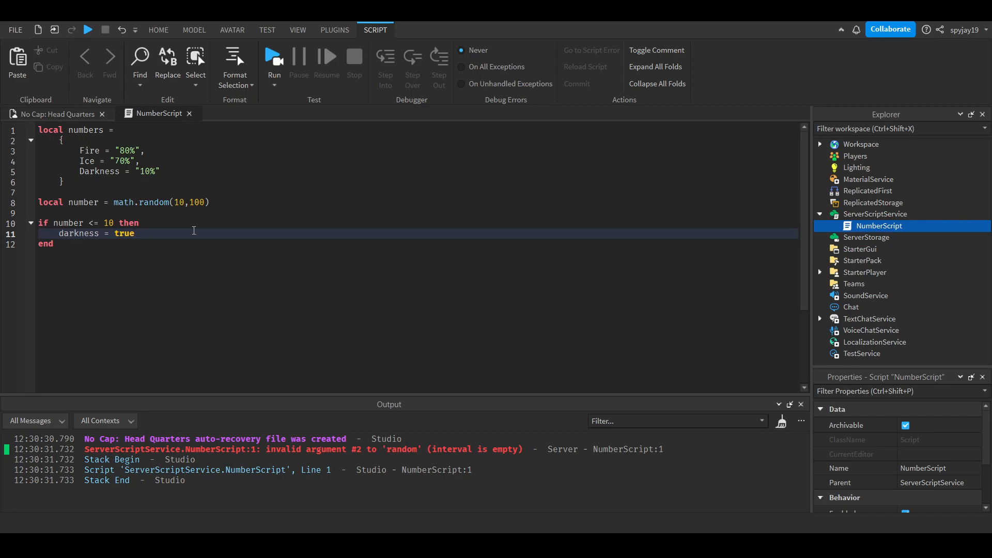
type("elseu")
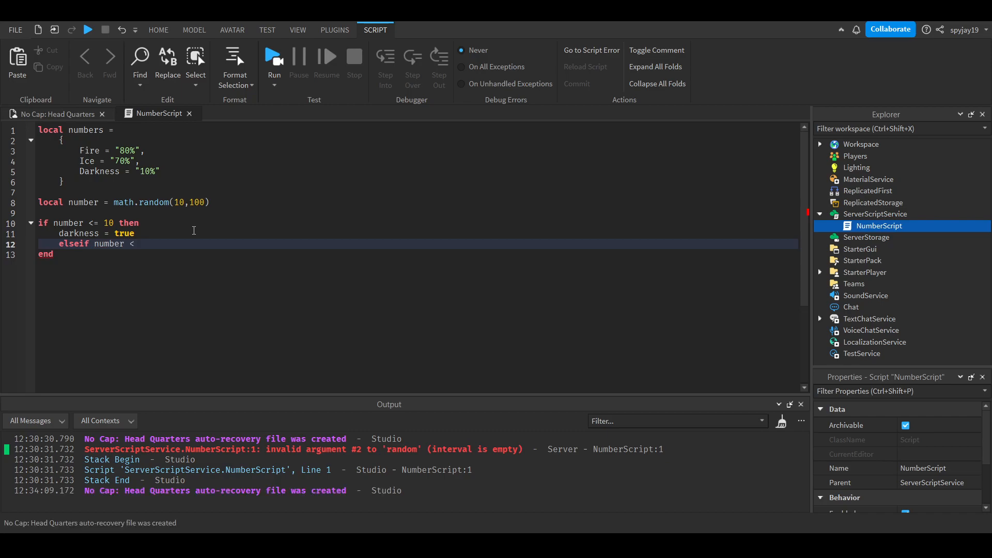
type("= 70 then")
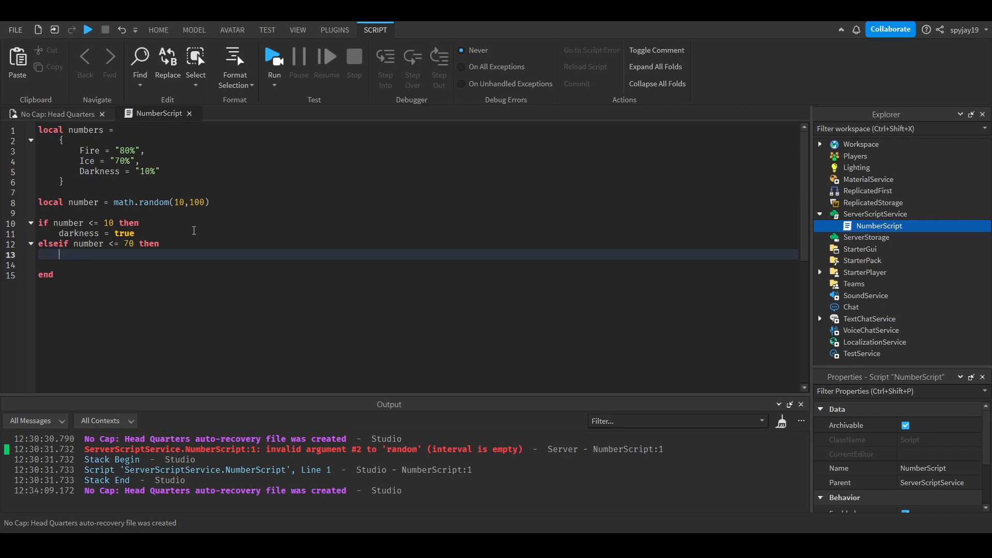
- Begin the Ice assignment inside the elseif number <= 70 branch
type("Ic")
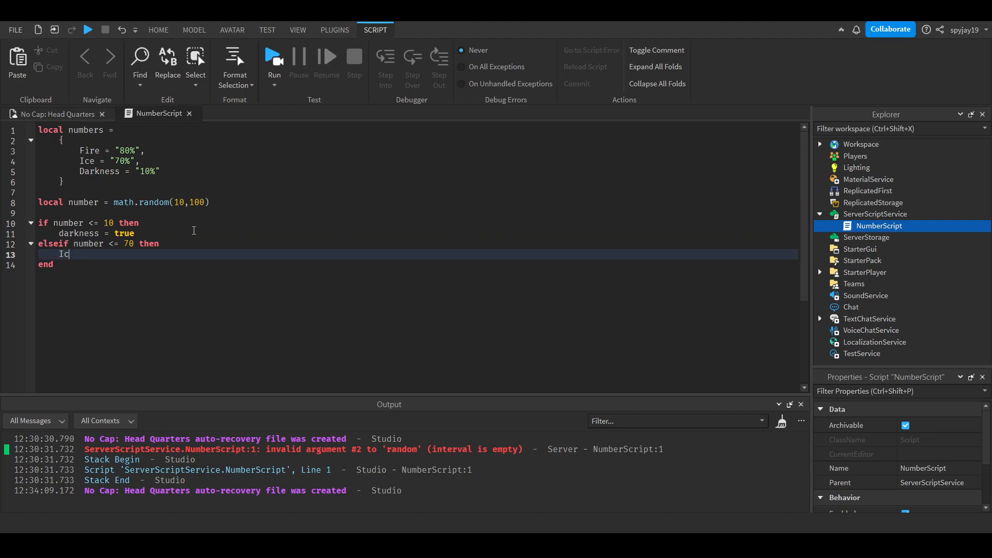